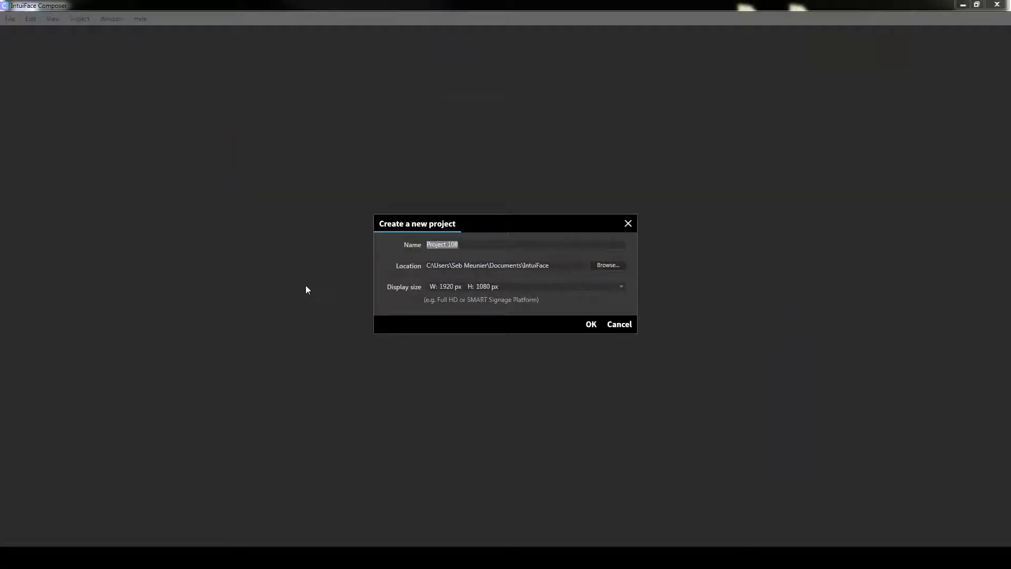
- Name the new project 'Demo Tour - Run1' and create it at 1920×1080
text(Demo Tour - Run1)
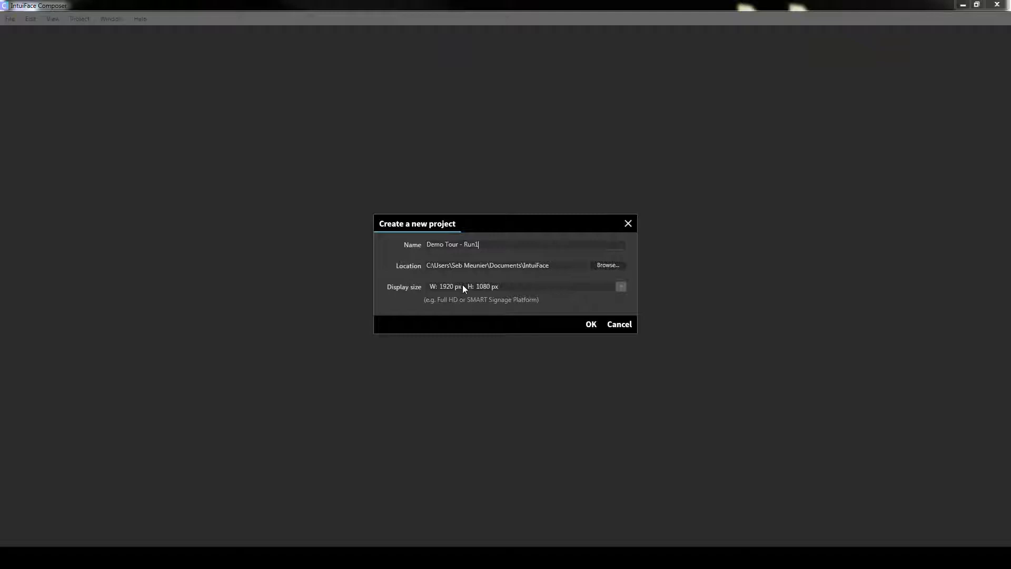
click(591, 325)
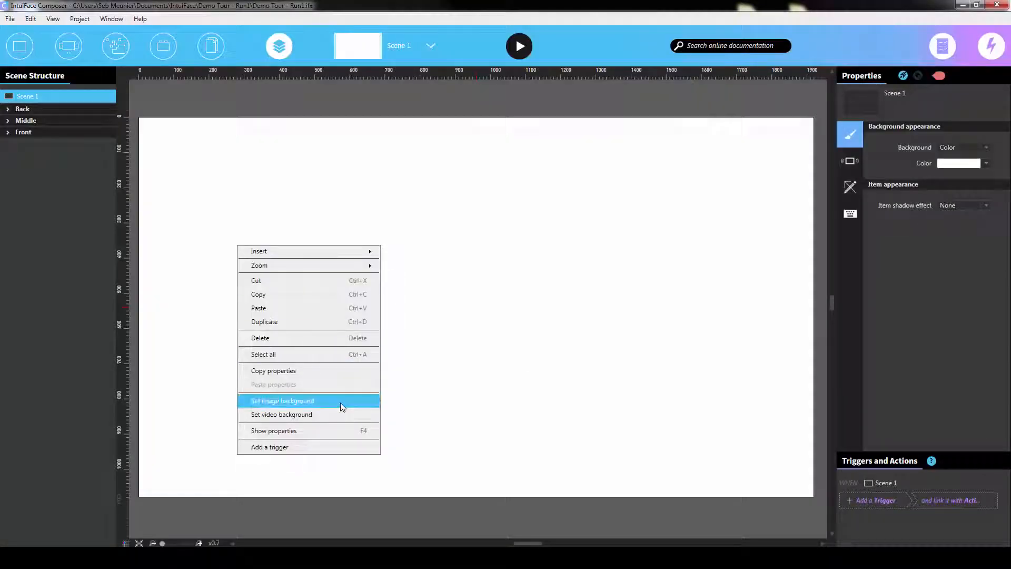
- Set the film-reel image background and insert the Burton portrait, video and Bio PDF individually
click(284, 400)
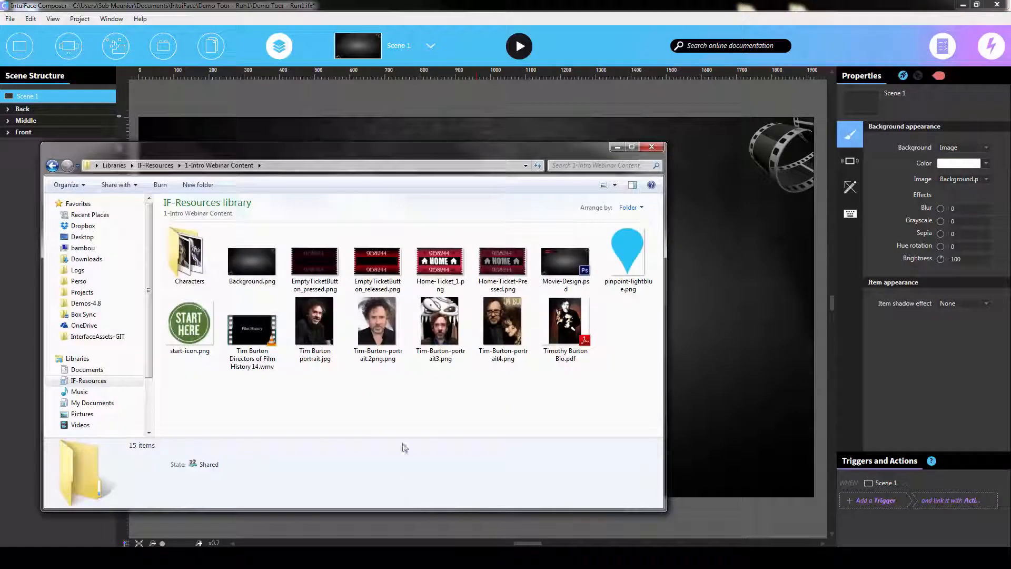
click(315, 320)
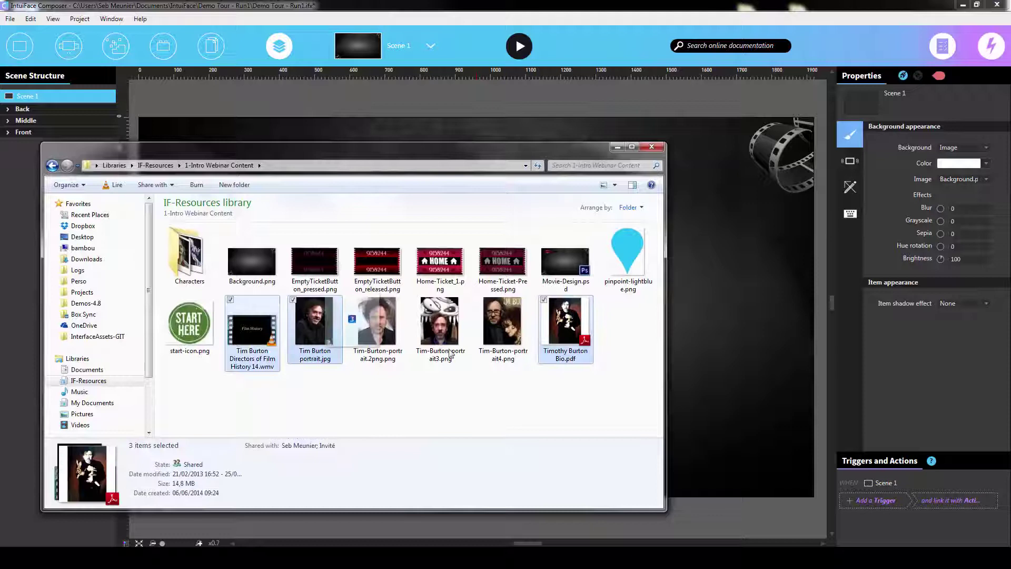
right_click(440, 320)
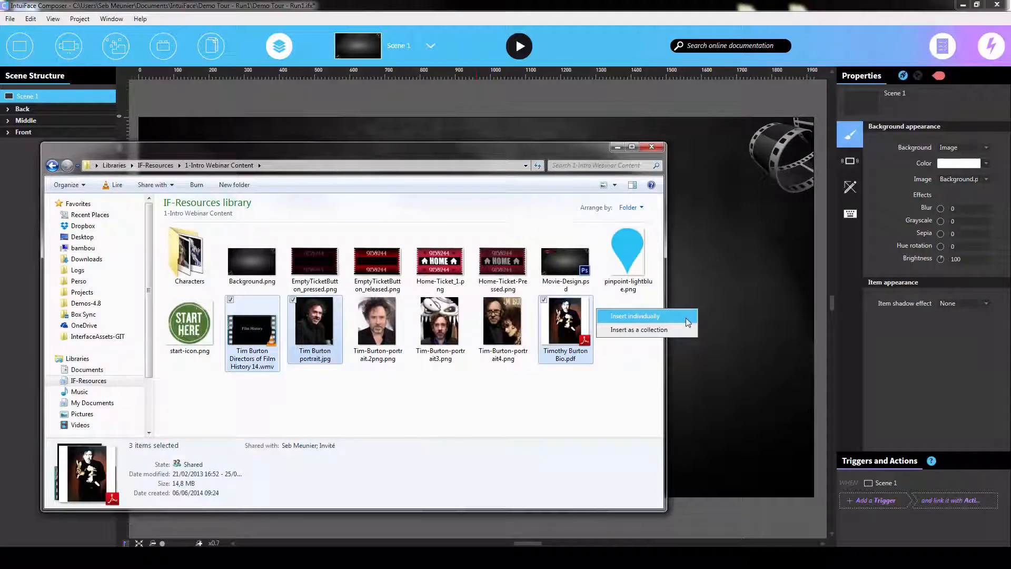
click(636, 316)
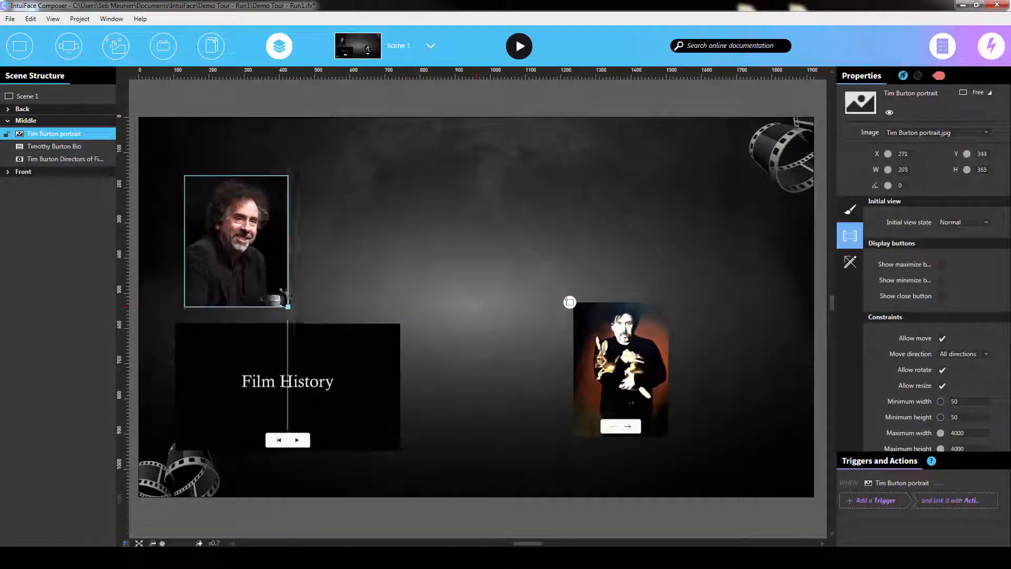
- Enlarge the Timothy Burton Bio PDF toward the scene centre and bring up the assets catalogue
click(52, 146)
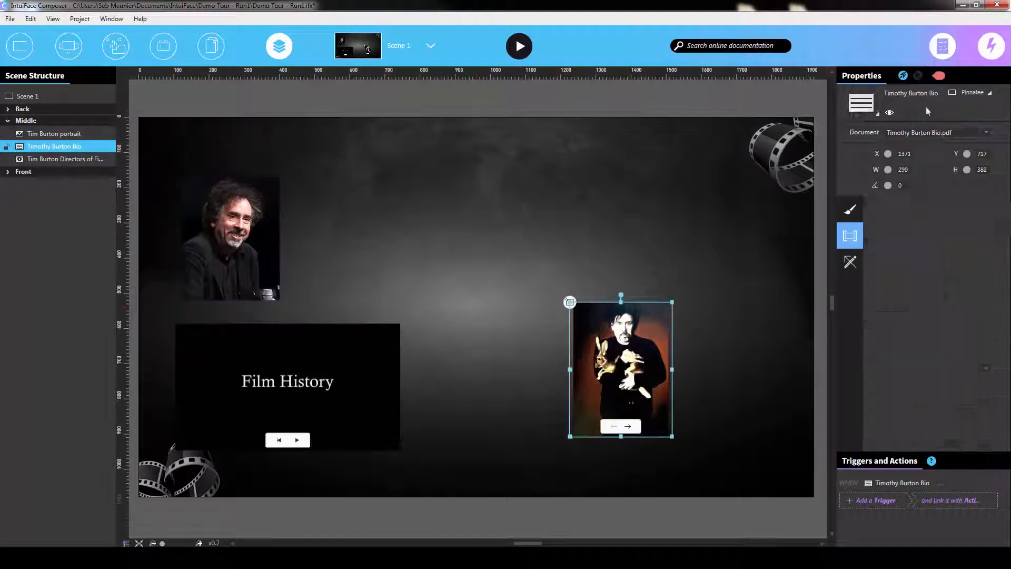
click(859, 103)
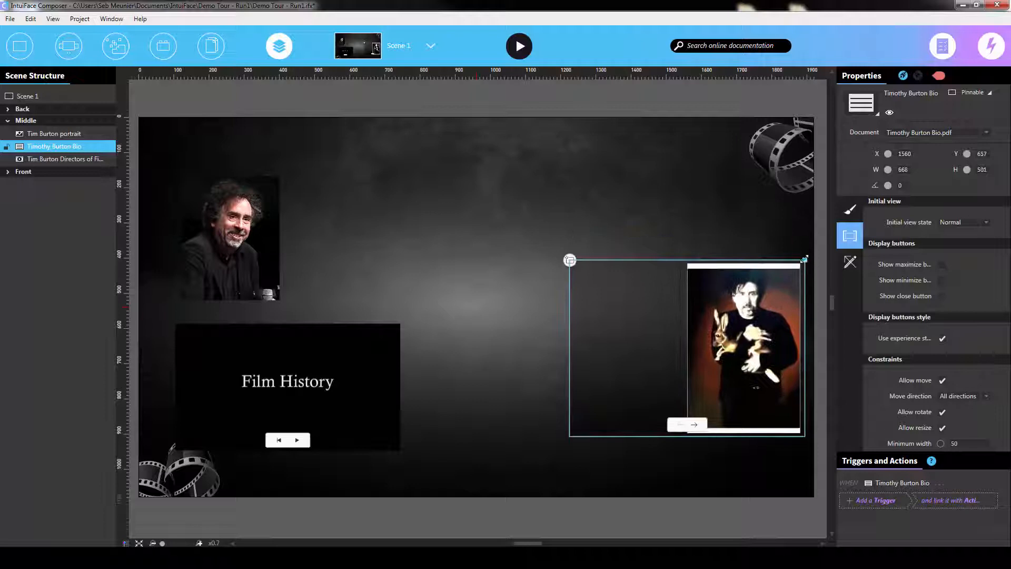
drag(569, 260, 528, 237)
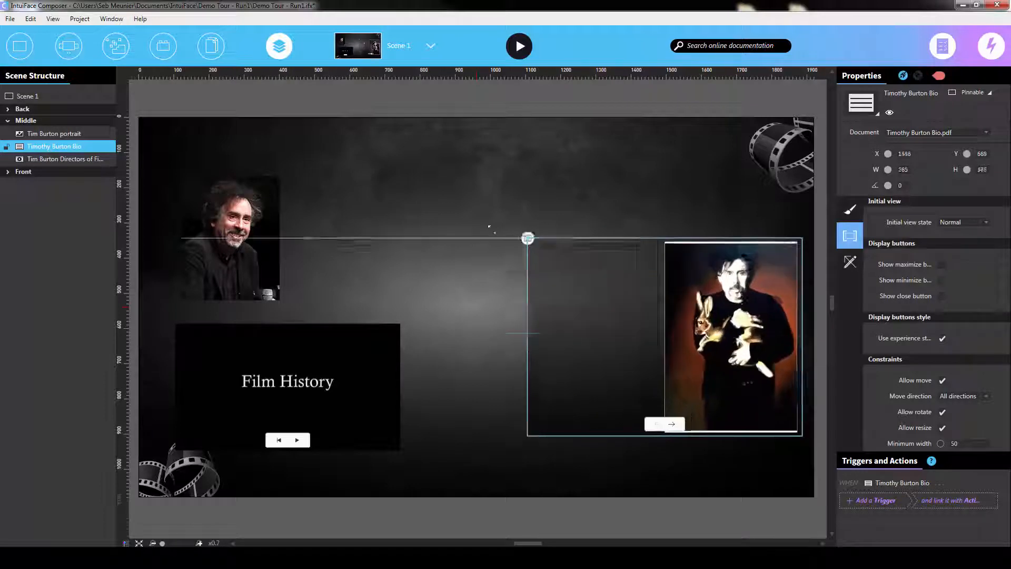
click(55, 159)
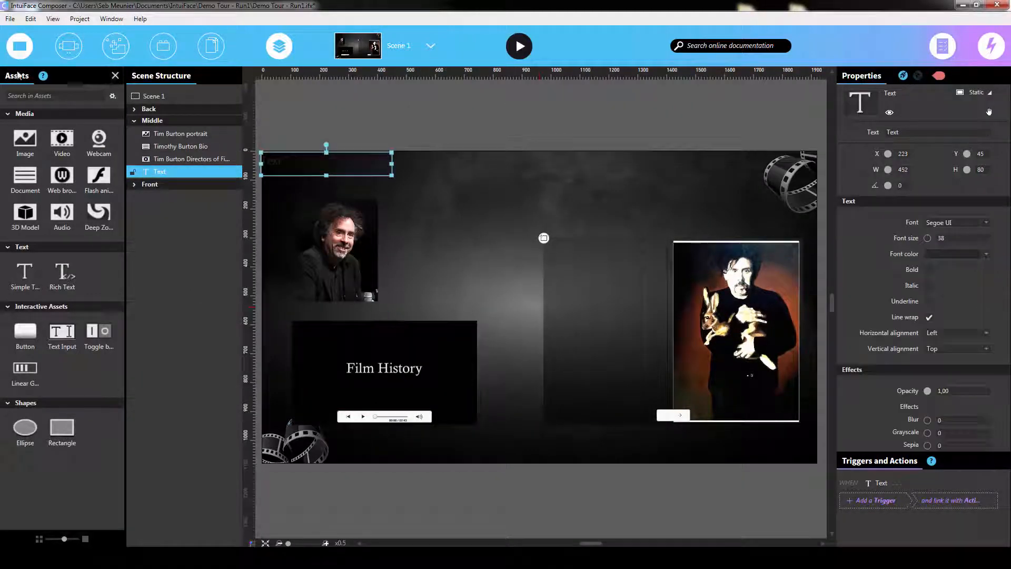
- Title the scene 'TIM BURTON - BIOGRAPHY' and preview it in play mode
click(956, 254)
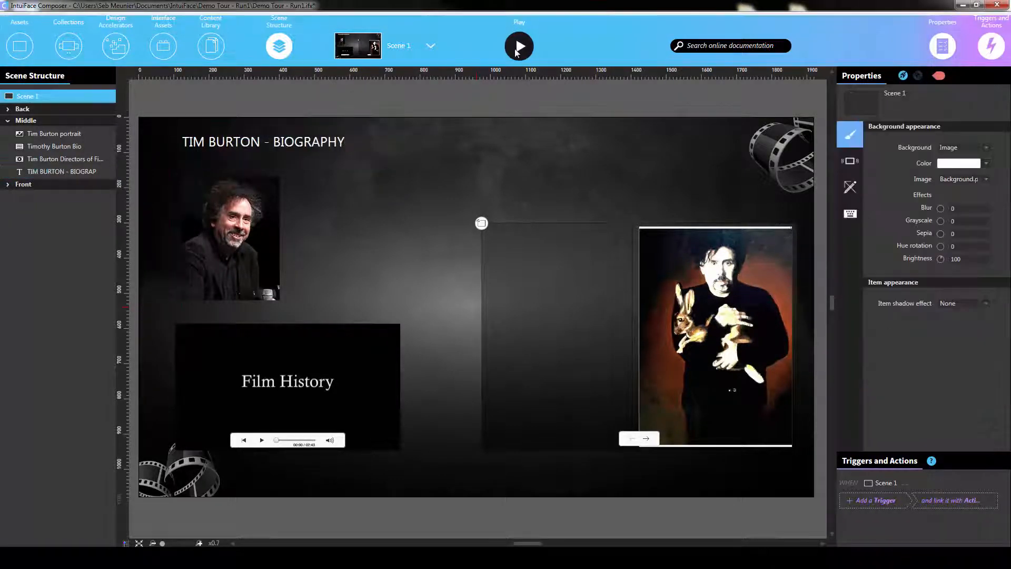
click(518, 45)
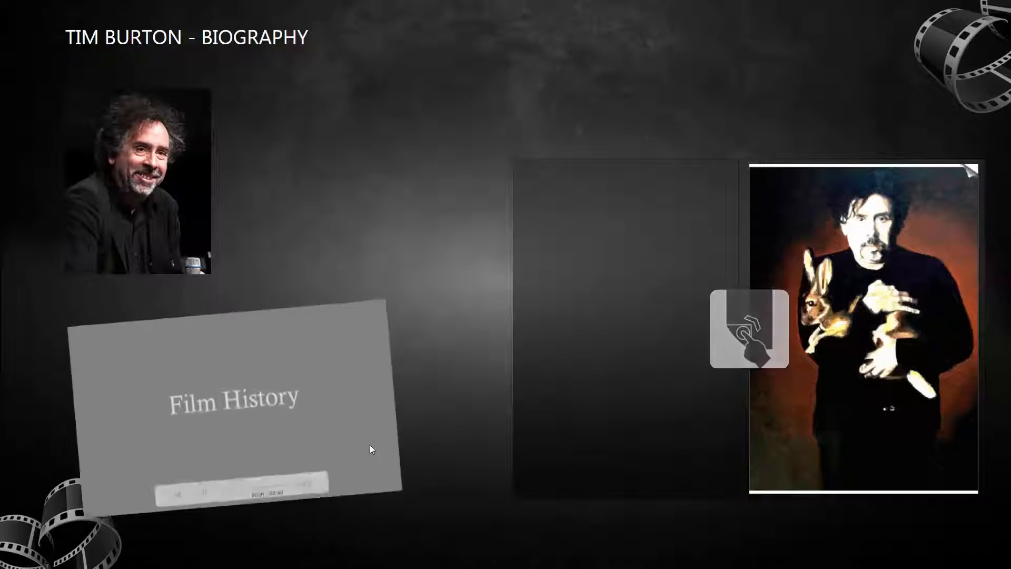
click(741, 337)
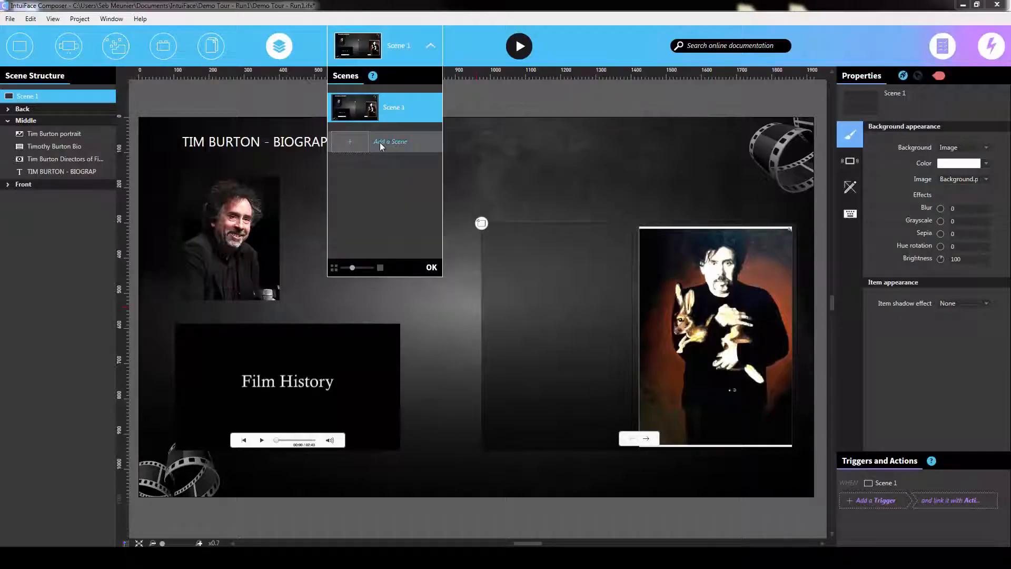
- Add a second scene and insert the 18 Characters images as one collection
click(389, 141)
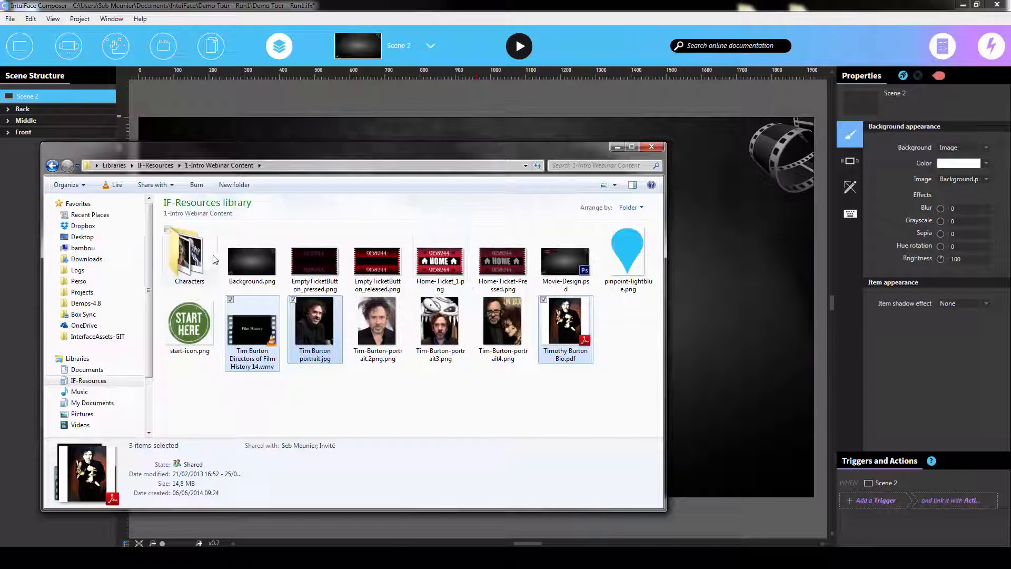
double_click(188, 253)
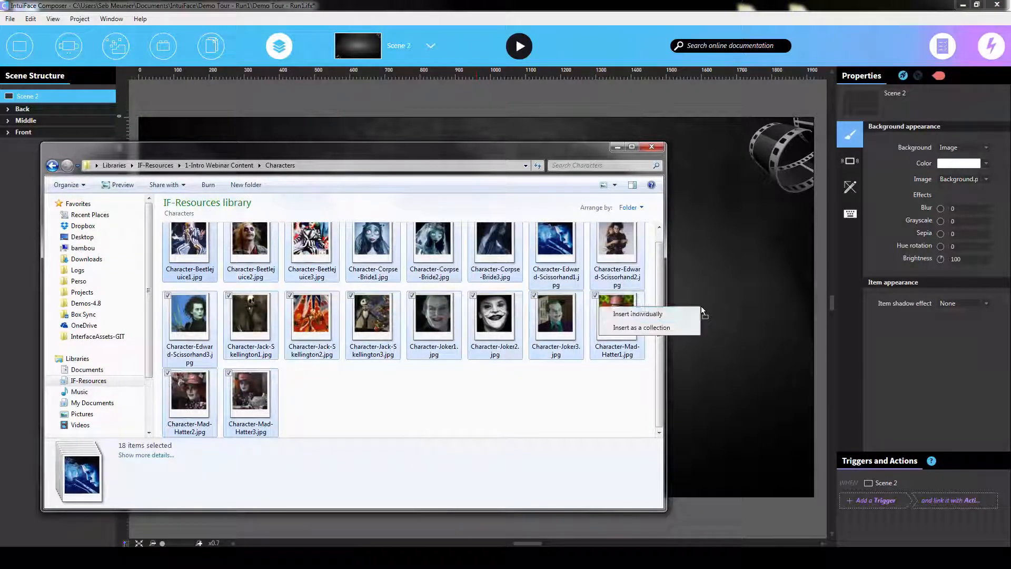
mouse_move(638, 314)
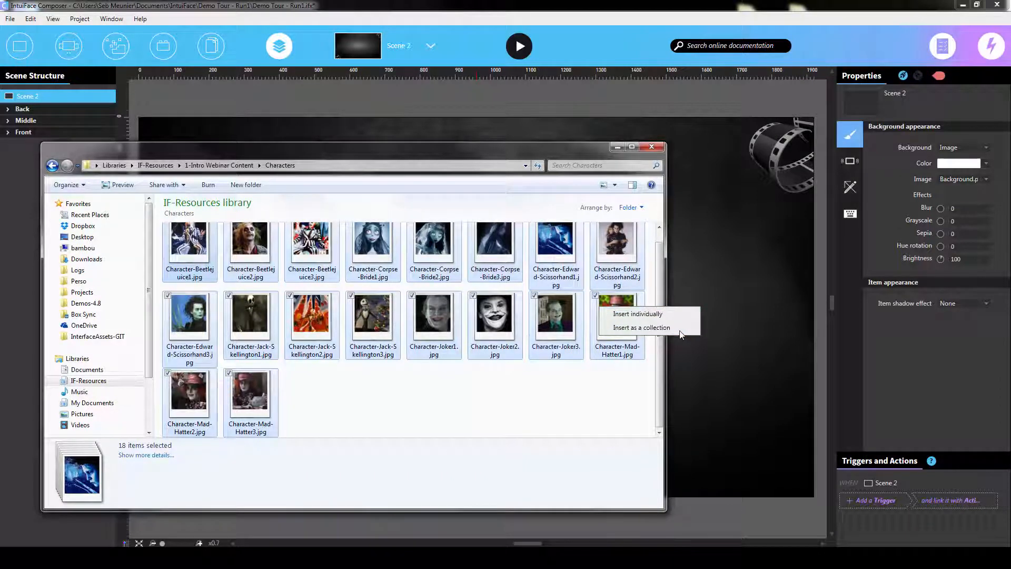
click(642, 326)
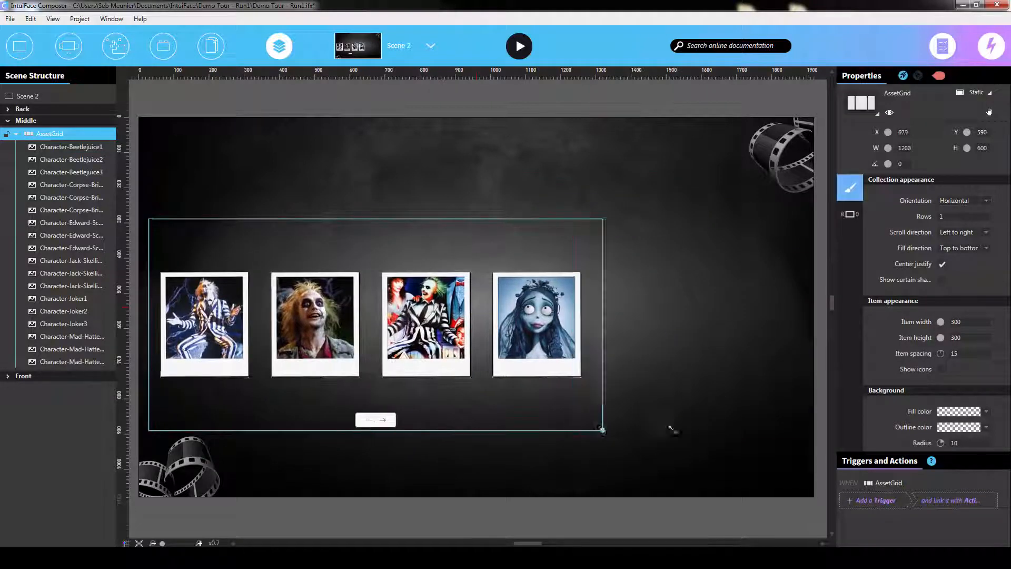
- Switch the character collection to a Carousel and review its behaviour settings
click(860, 103)
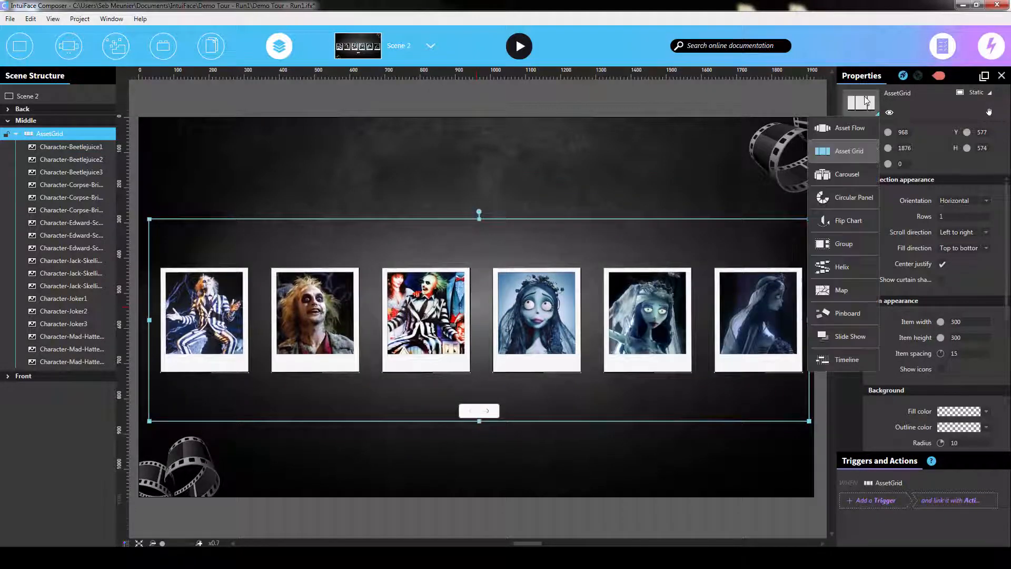
click(843, 127)
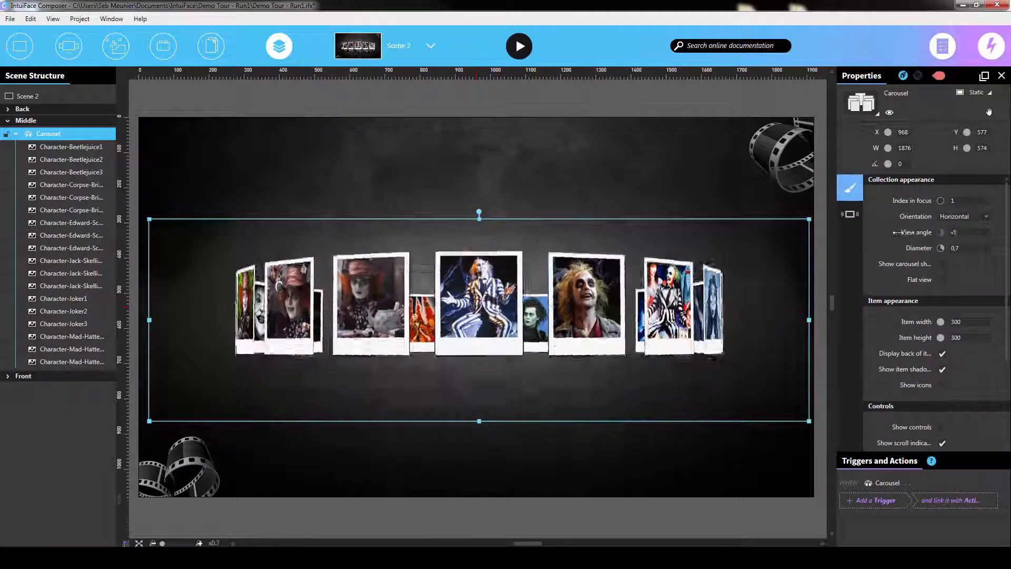
click(849, 214)
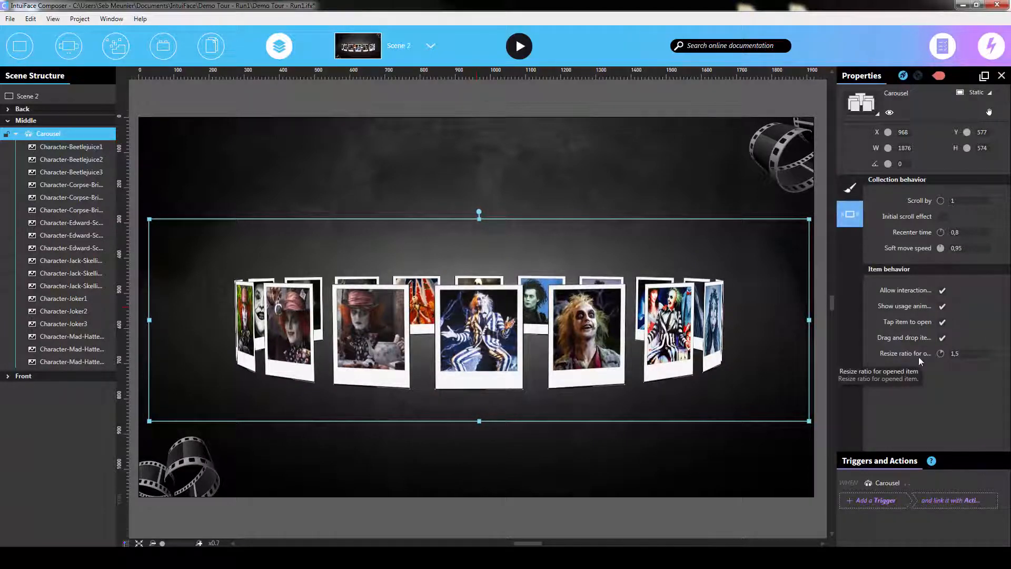
click(23, 96)
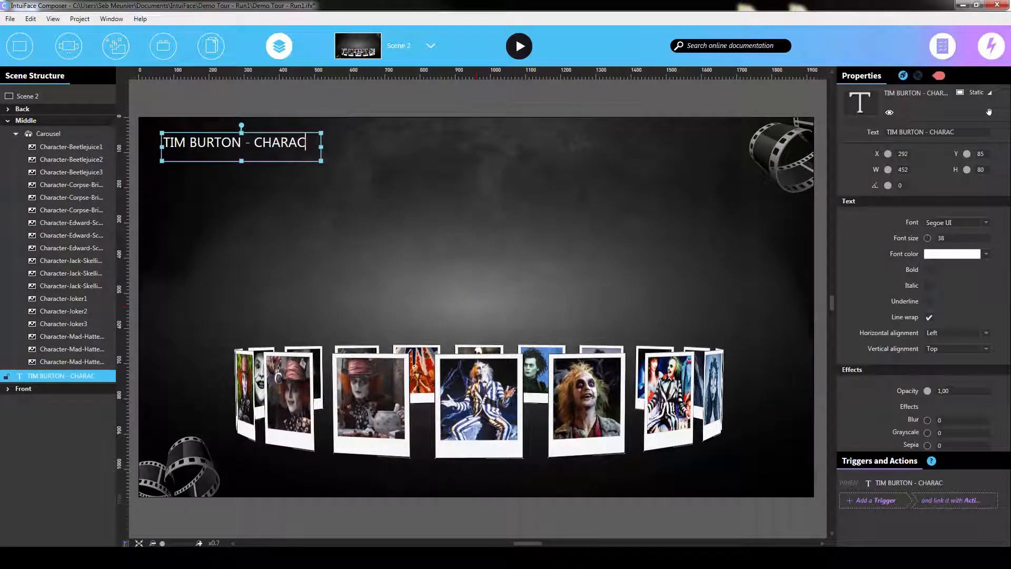
- Rename Scene 1 to Biography, return to it and open Design Accelerators
click(430, 45)
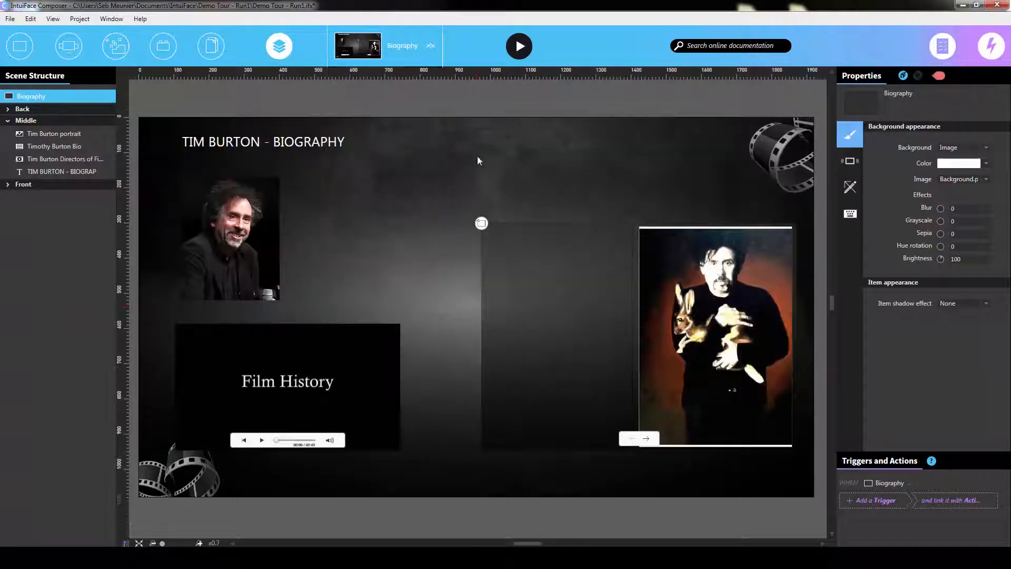
click(114, 45)
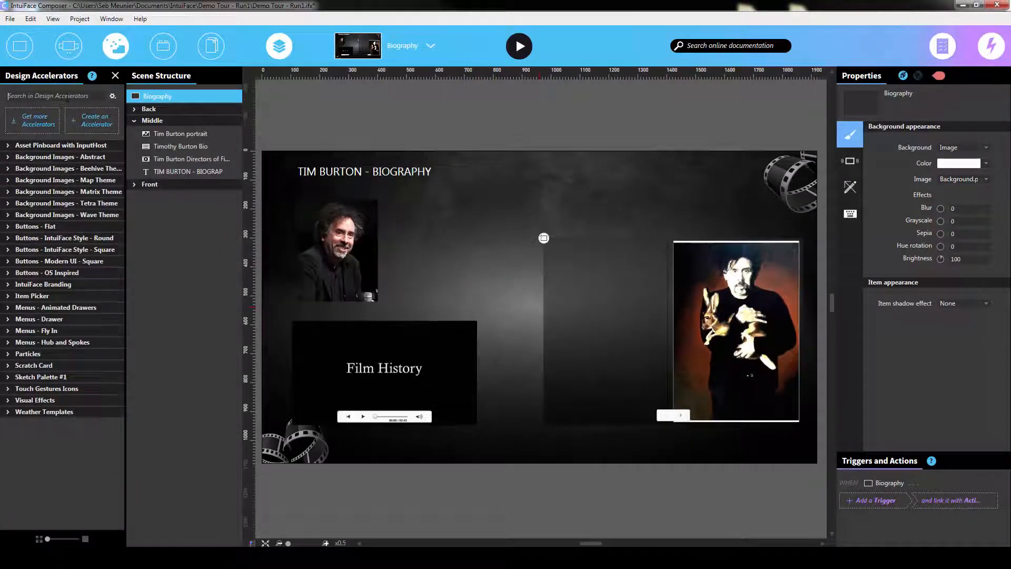
- Add a Next arrow button to Biography and a Previous arrow button to Characters
text(next)
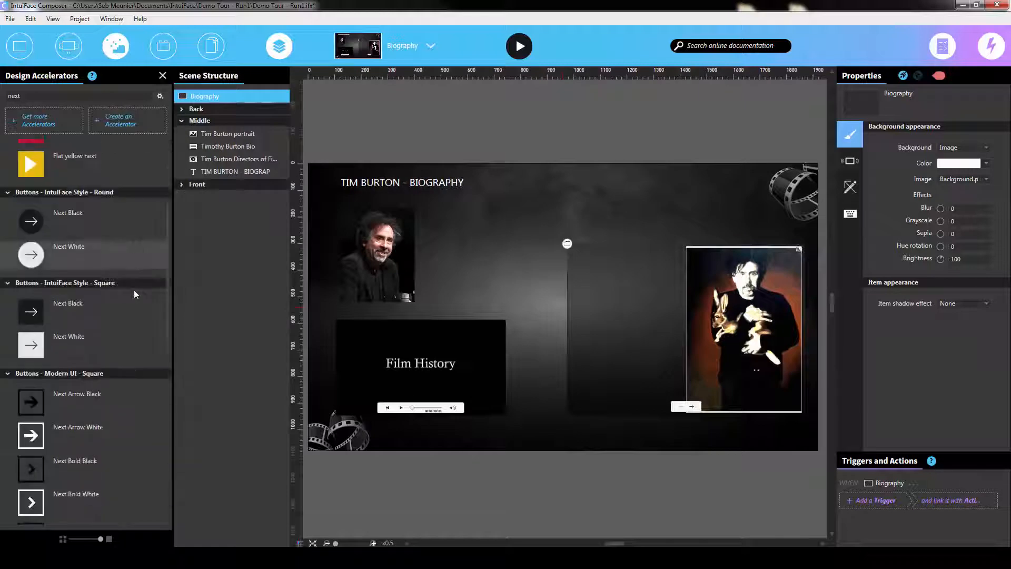
scroll(down, 3)
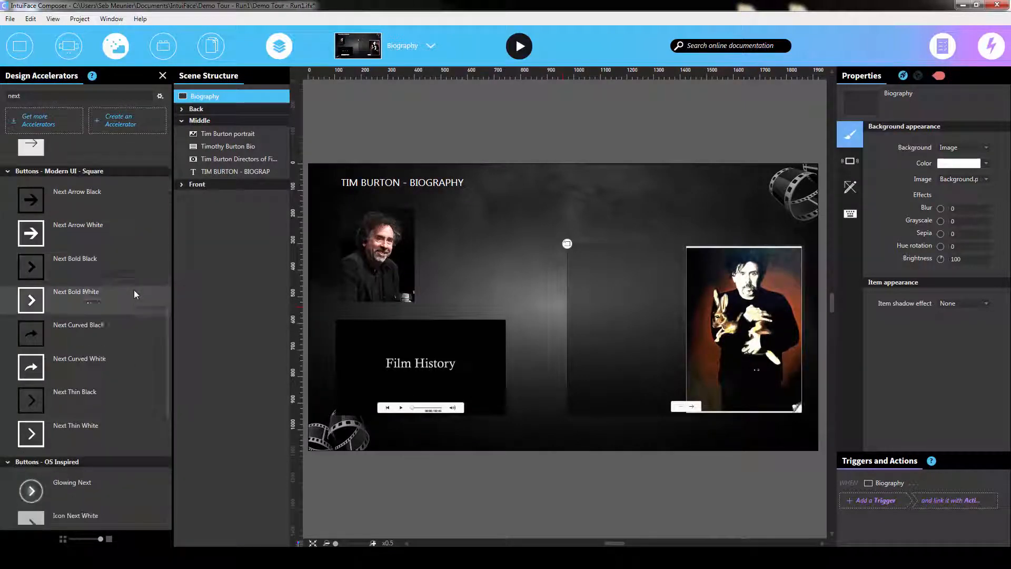
scroll(down, 3)
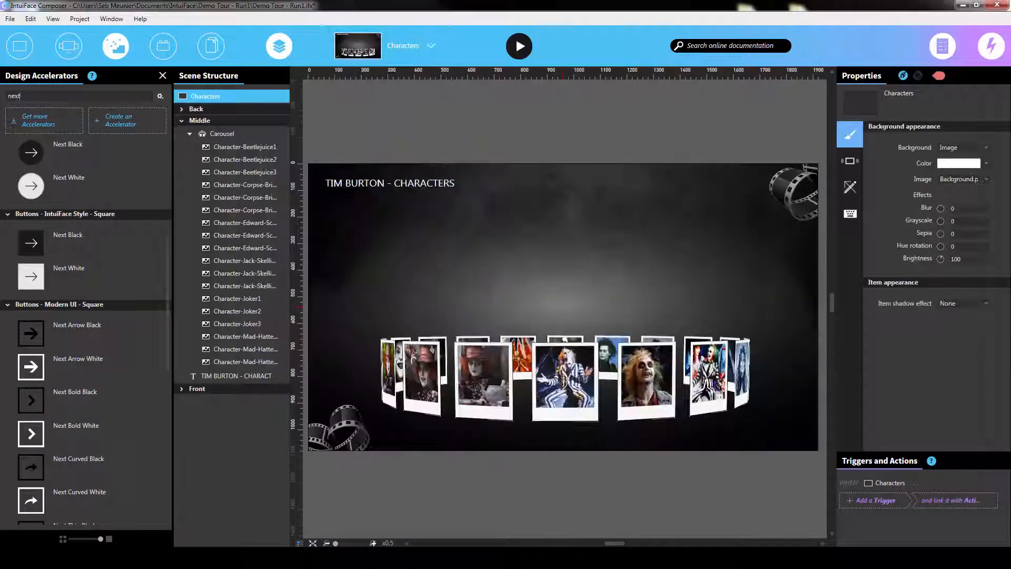
text(previous)
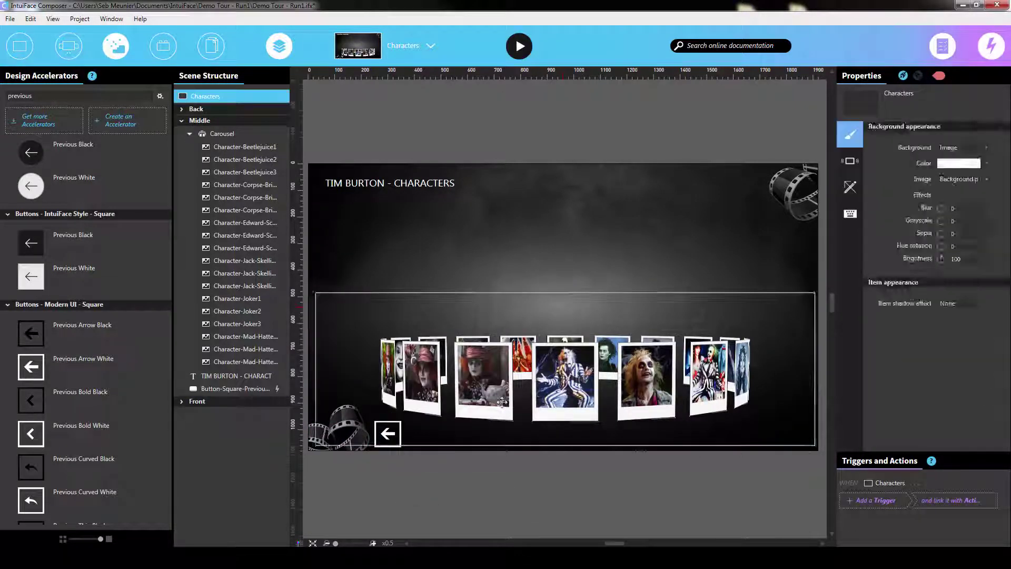
click(431, 45)
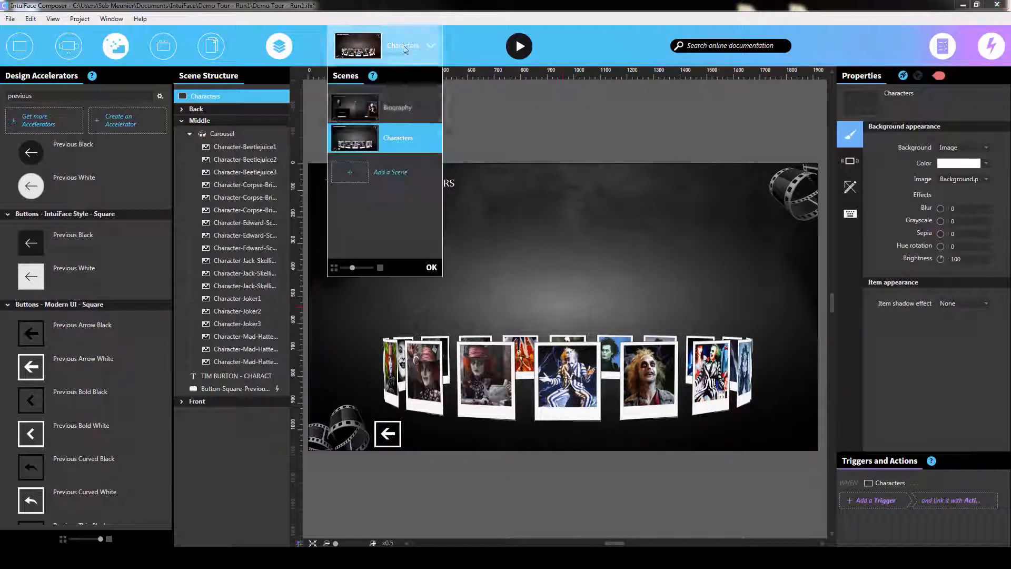
- Switch to the Biography scene and run play mode to test scene navigation
click(519, 46)
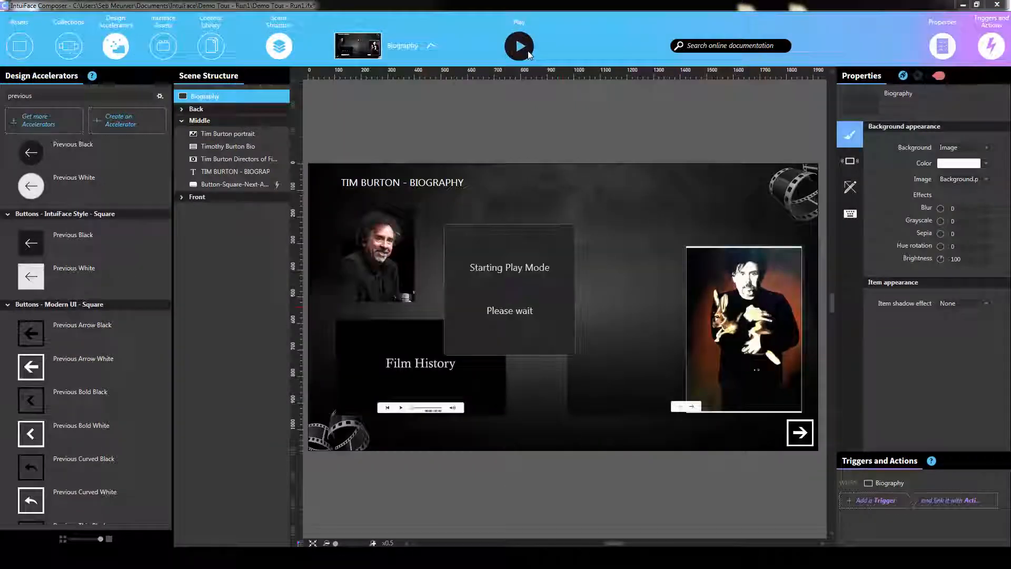
click(519, 46)
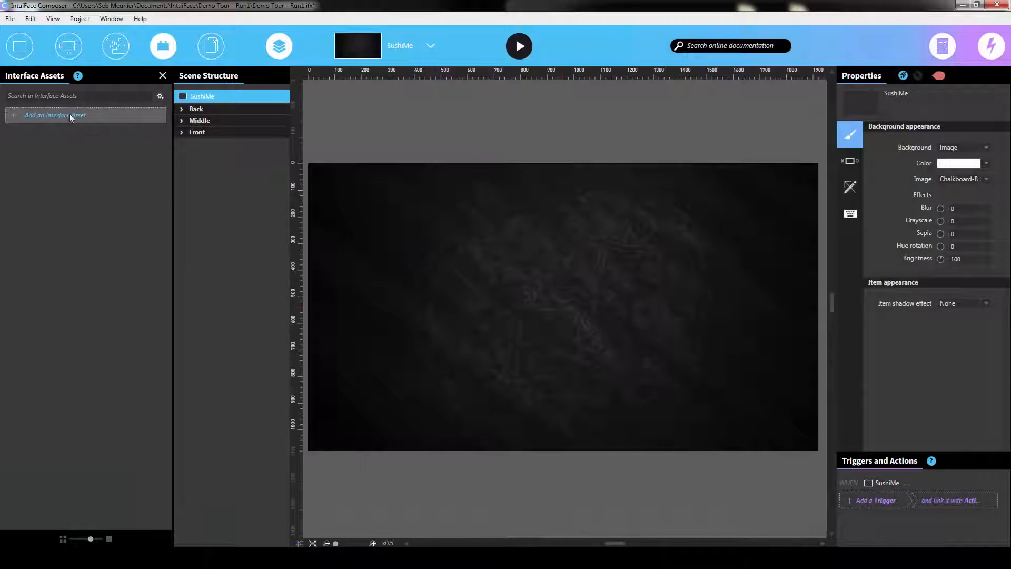
- Add the SushiCatalog Excel interface asset and drop its Products sheet onto SushiMe
click(55, 116)
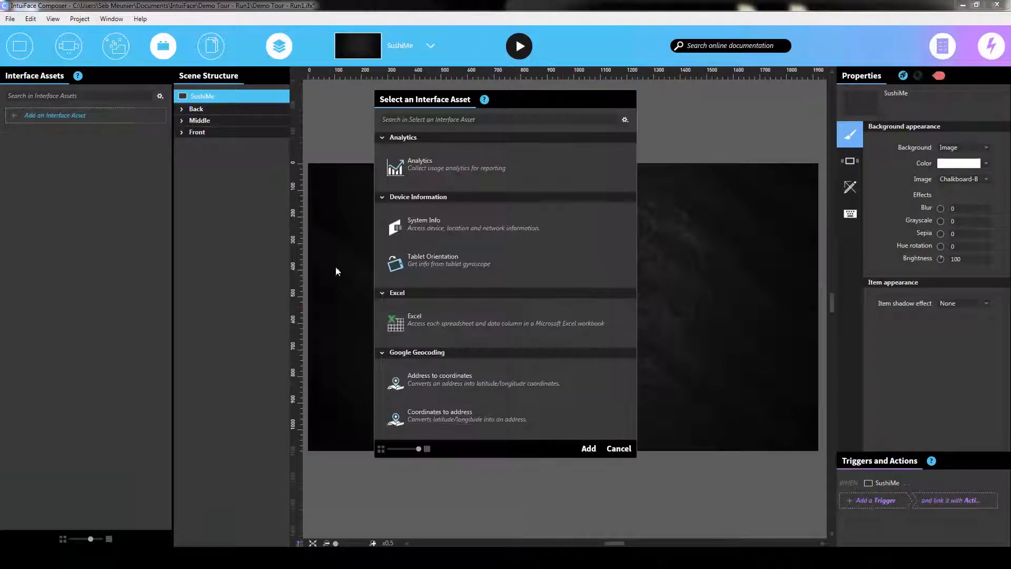
click(505, 323)
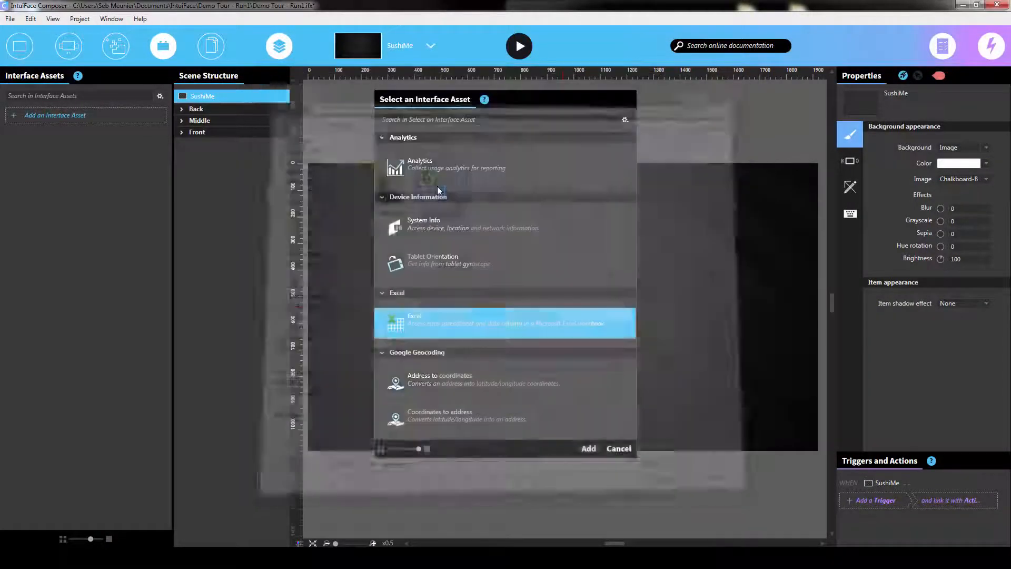
click(588, 449)
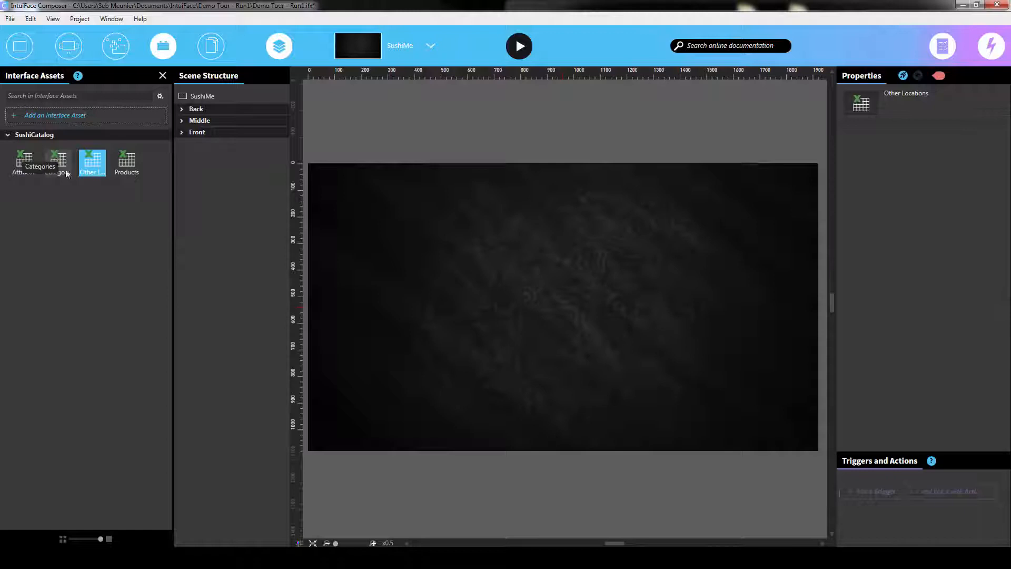
click(127, 162)
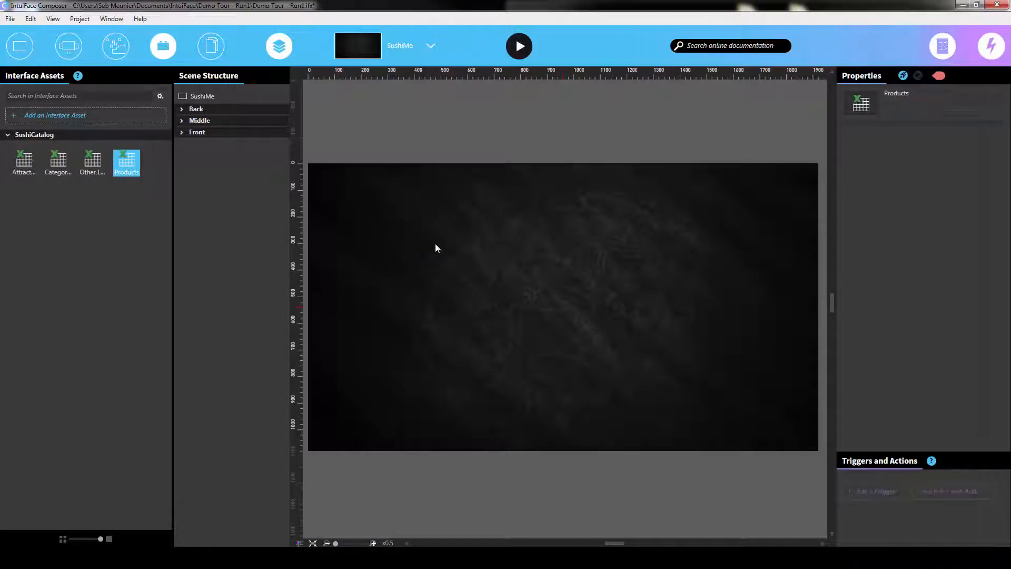
click(181, 120)
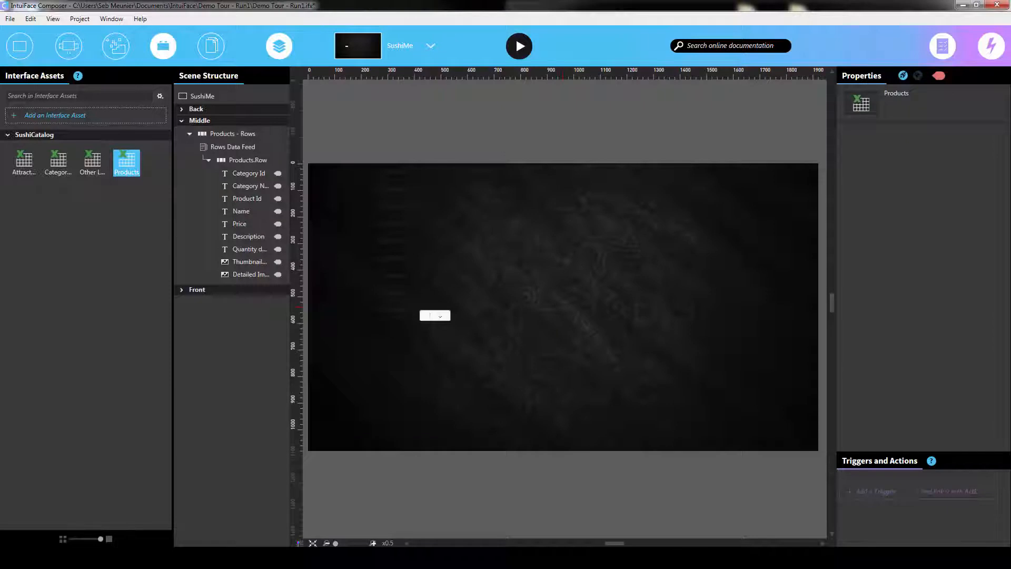
- Move the Detailed Image field out of the Products template into the Front layer
click(251, 274)
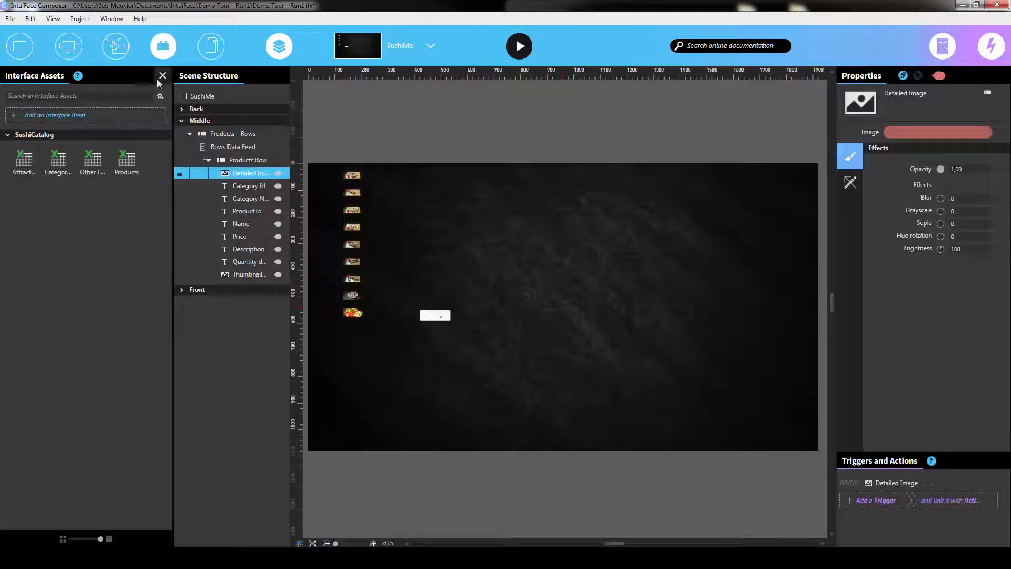
click(162, 76)
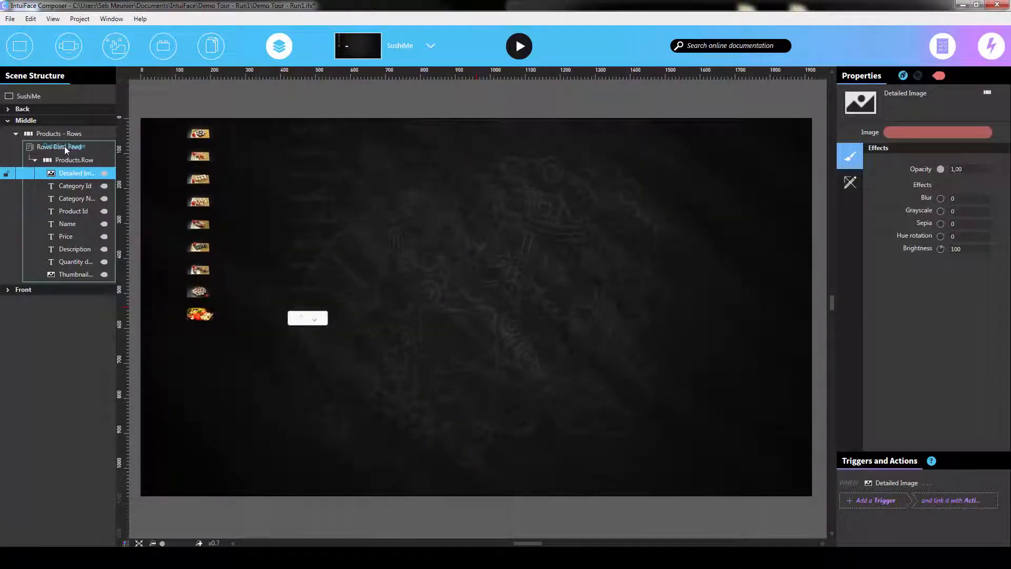
click(48, 133)
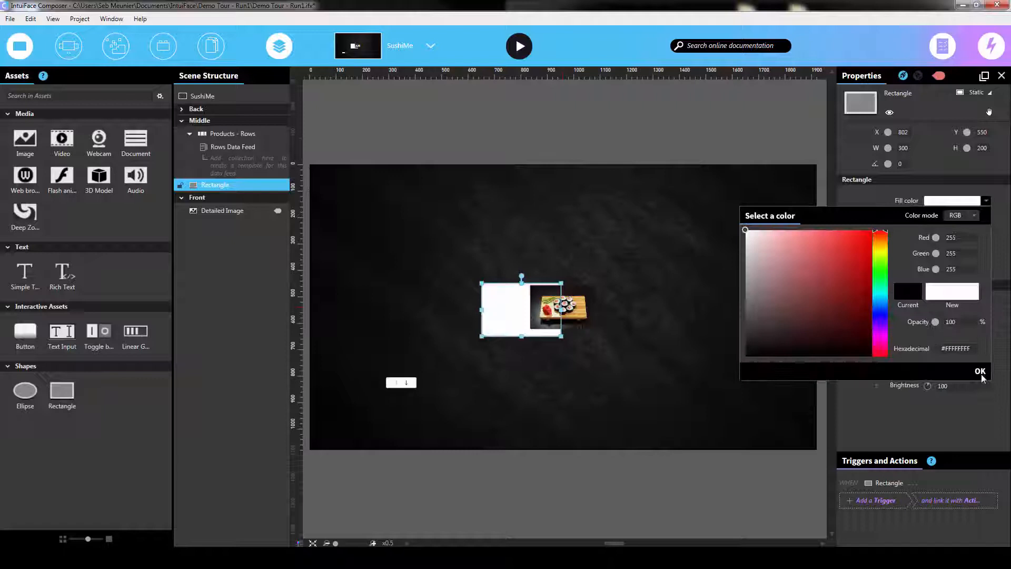
- Make the white rectangle a 300x300 square, place the sushi photo over it and add a Simple Text
click(979, 370)
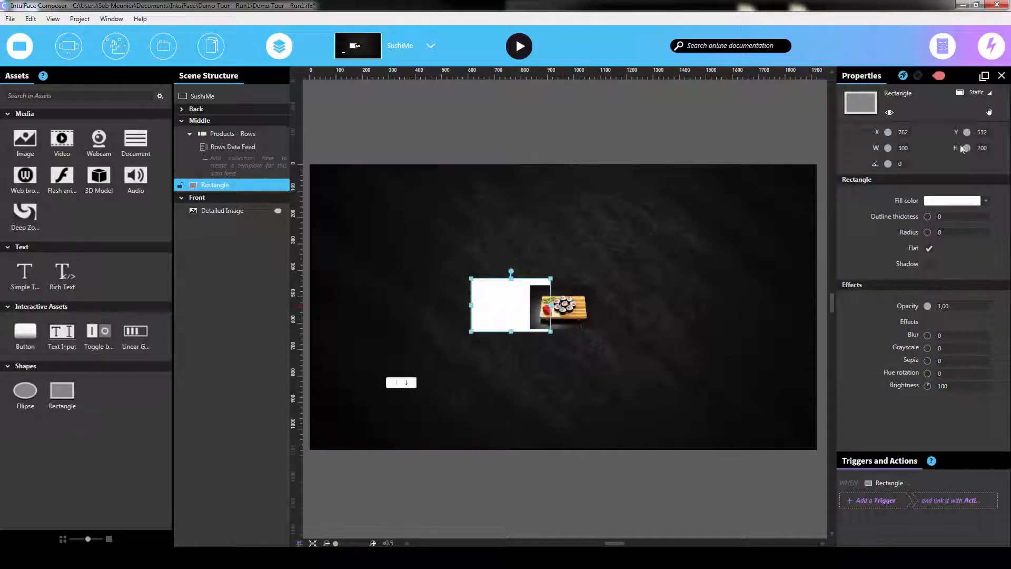
drag(510, 330, 511, 343)
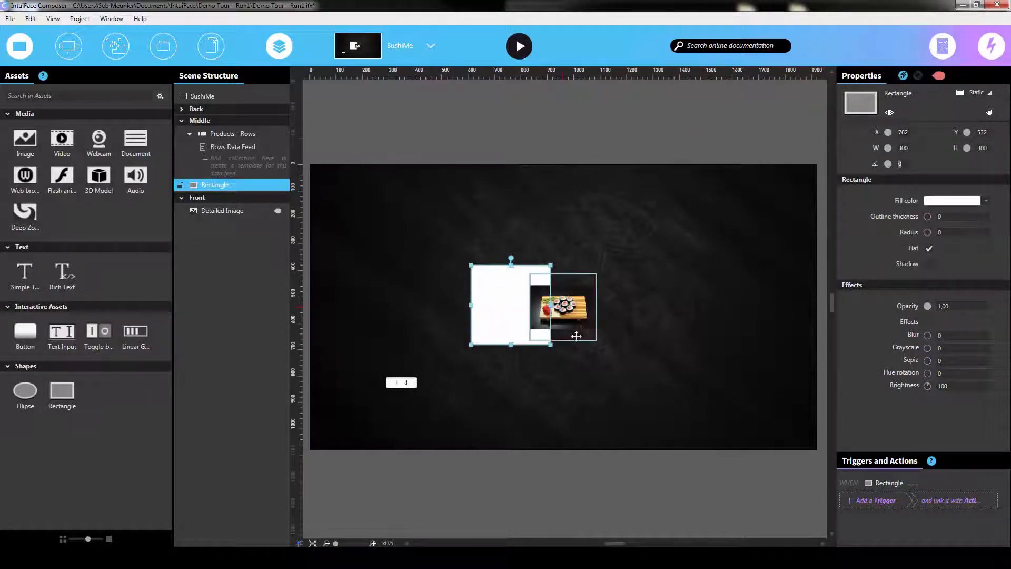
click(222, 209)
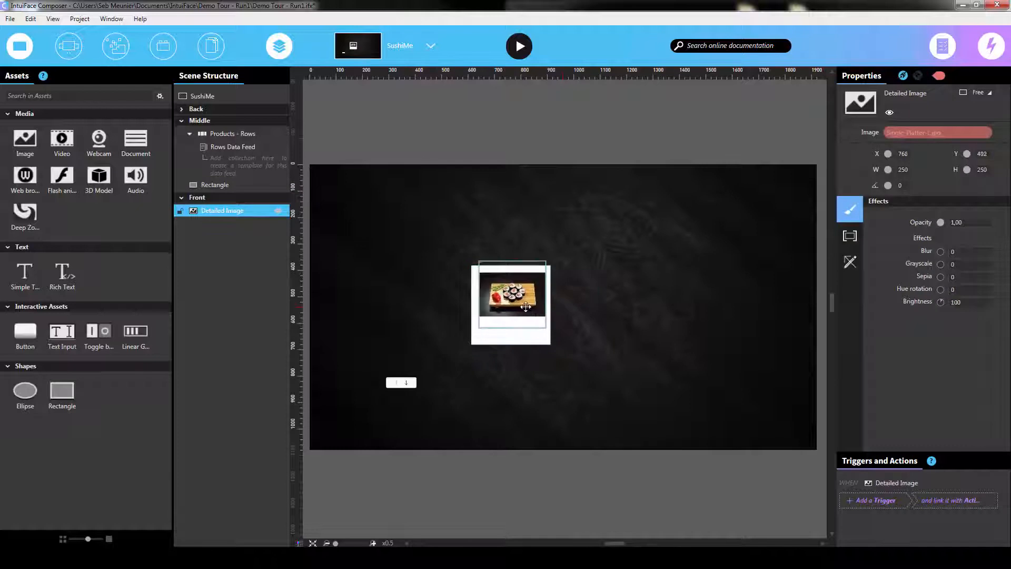
click(215, 184)
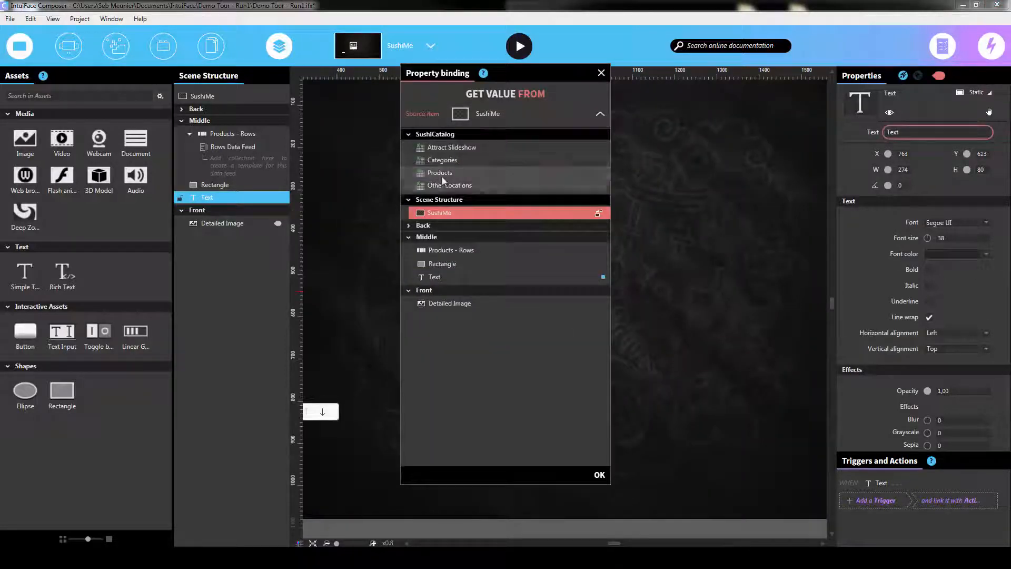
- Bind the text item to the Name column of the Products sheet
click(440, 173)
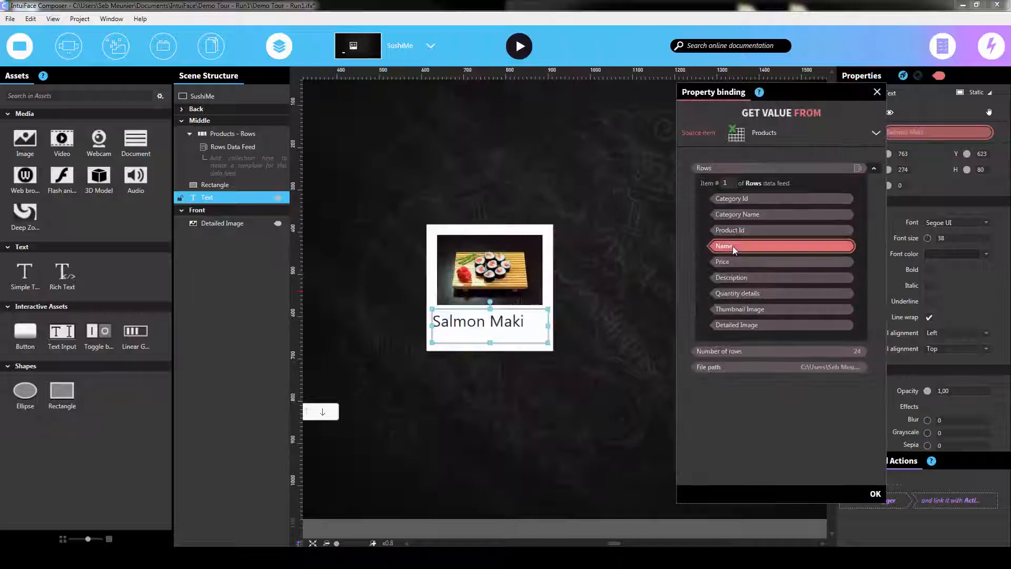
click(876, 492)
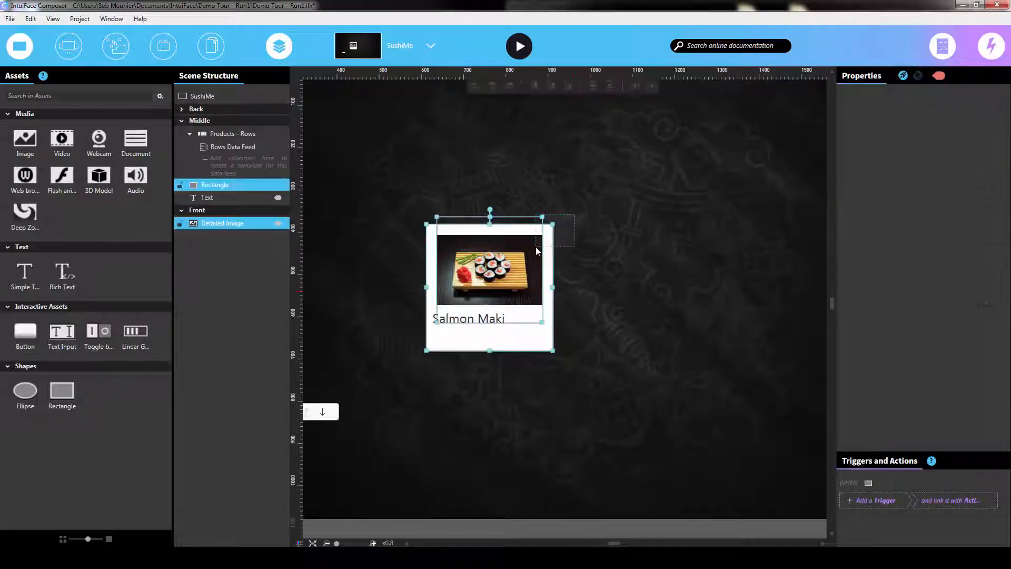
- Group the rectangle, sushi photo and name text into one card
click(222, 223)
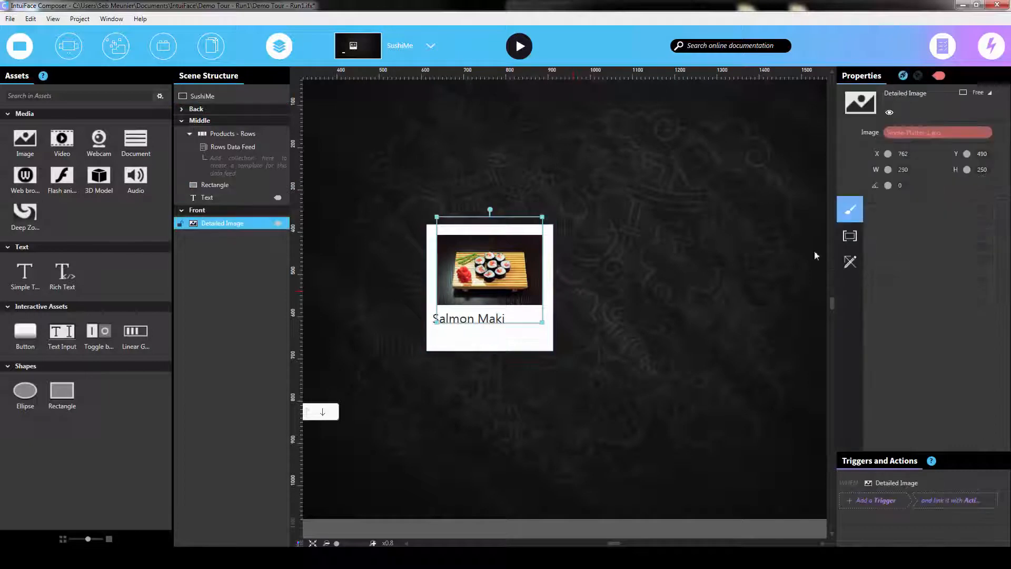
click(849, 209)
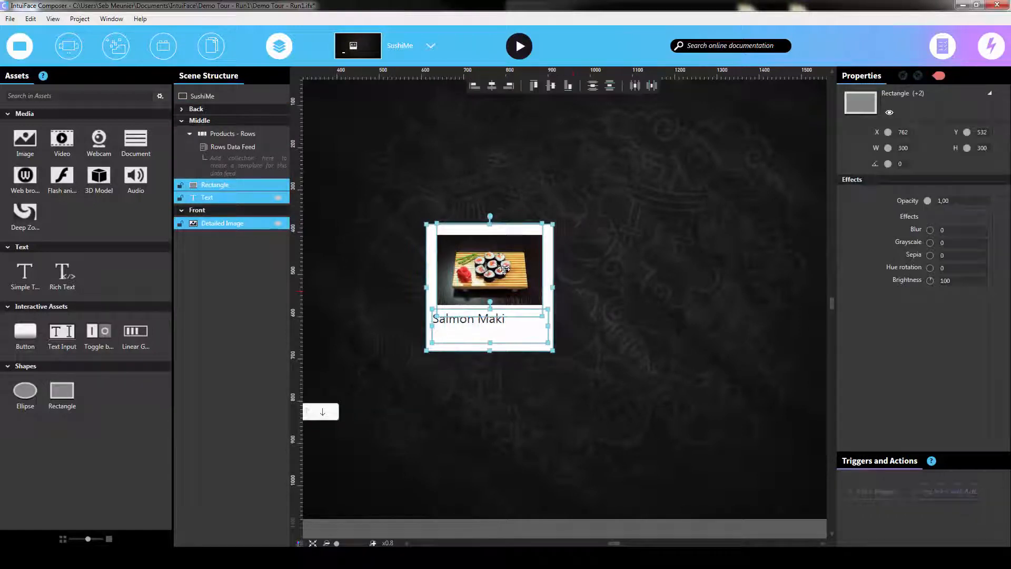
right_click(504, 269)
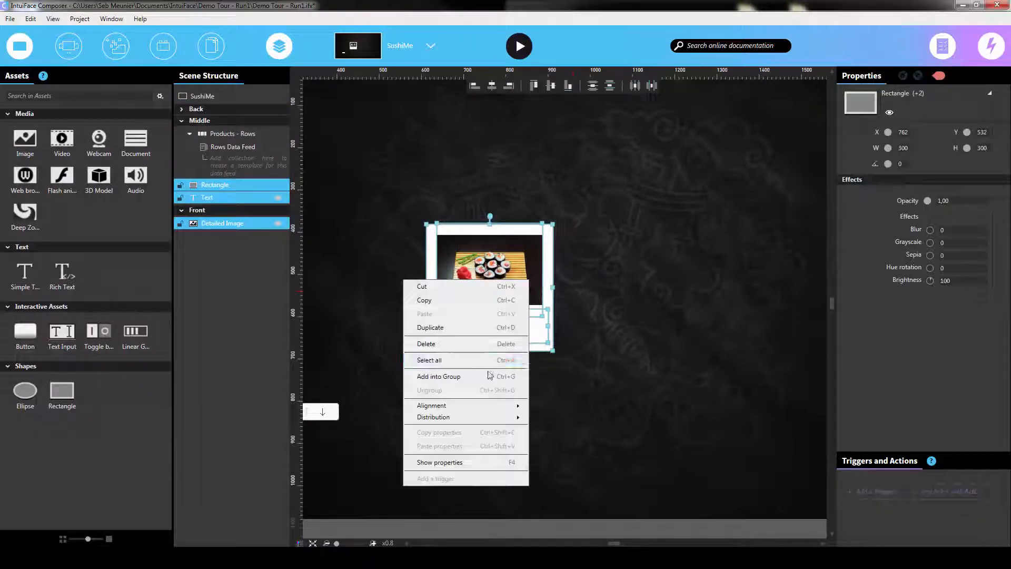
click(438, 376)
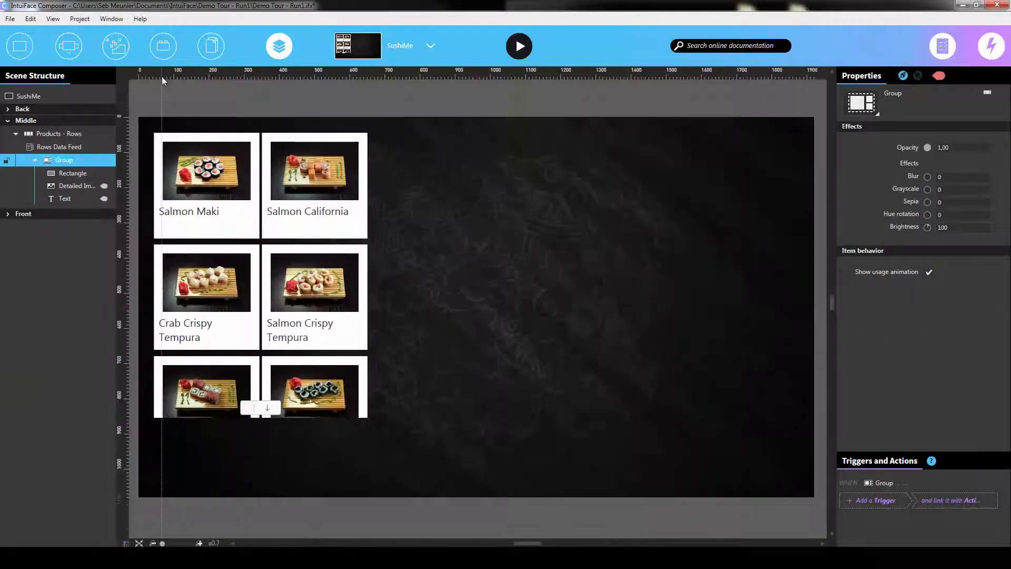
- Drop the grouped card into the Products collection as its item template and resize the collection
click(54, 133)
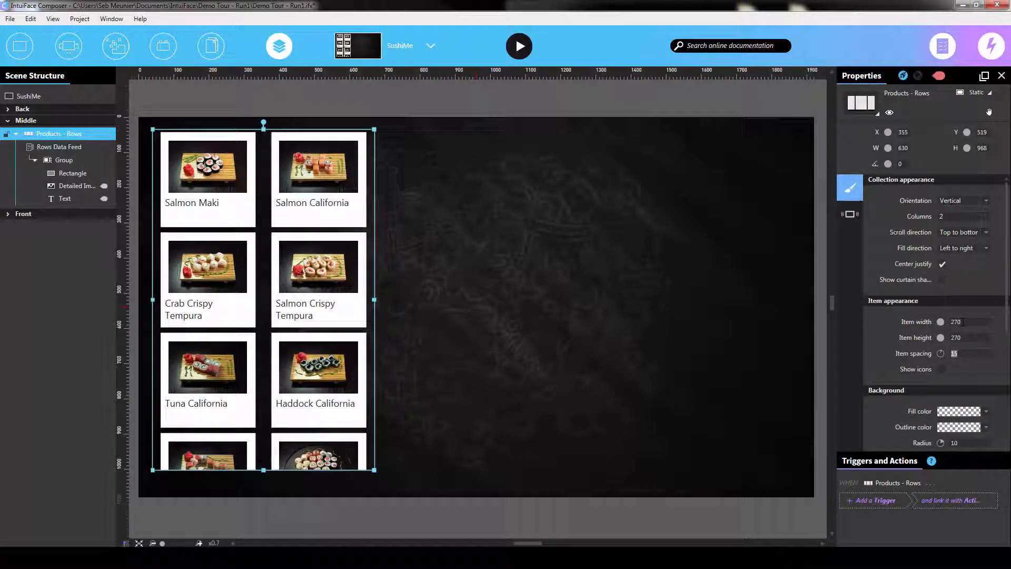
drag(262, 469, 262, 434)
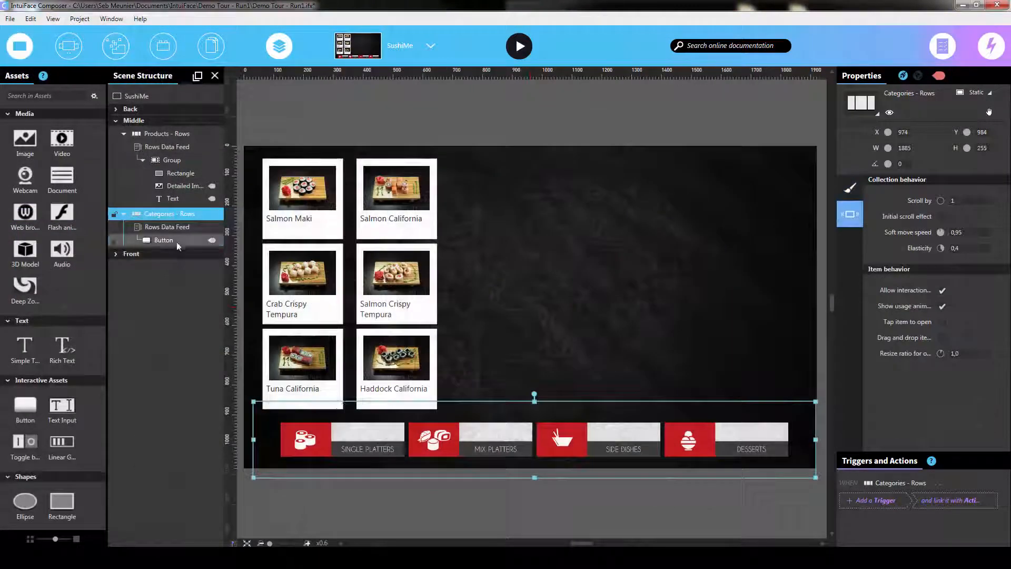
- On the category button's release, add an Excel filter on Products with Category Id bound to the button's Category Id
click(163, 240)
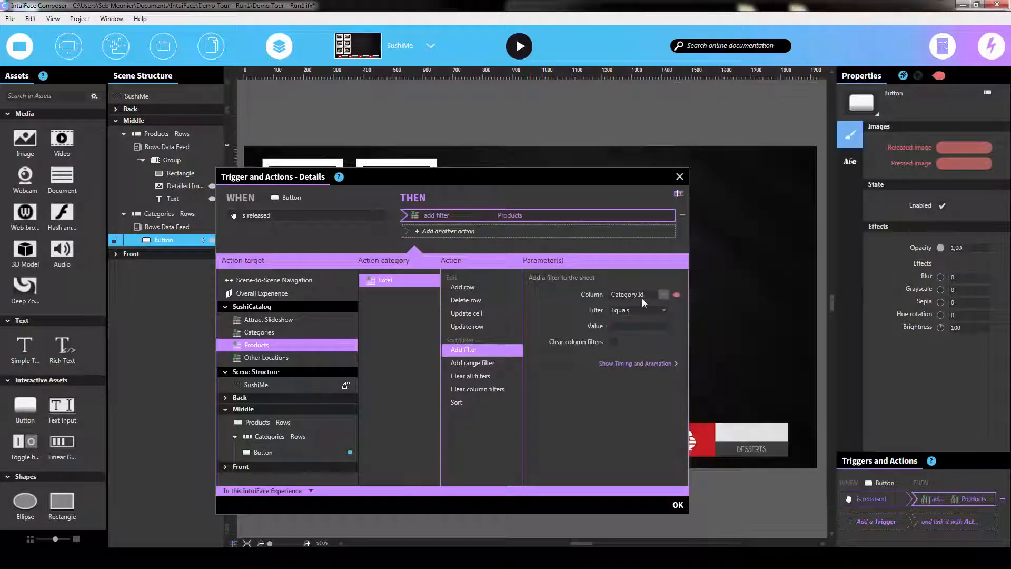
click(676, 294)
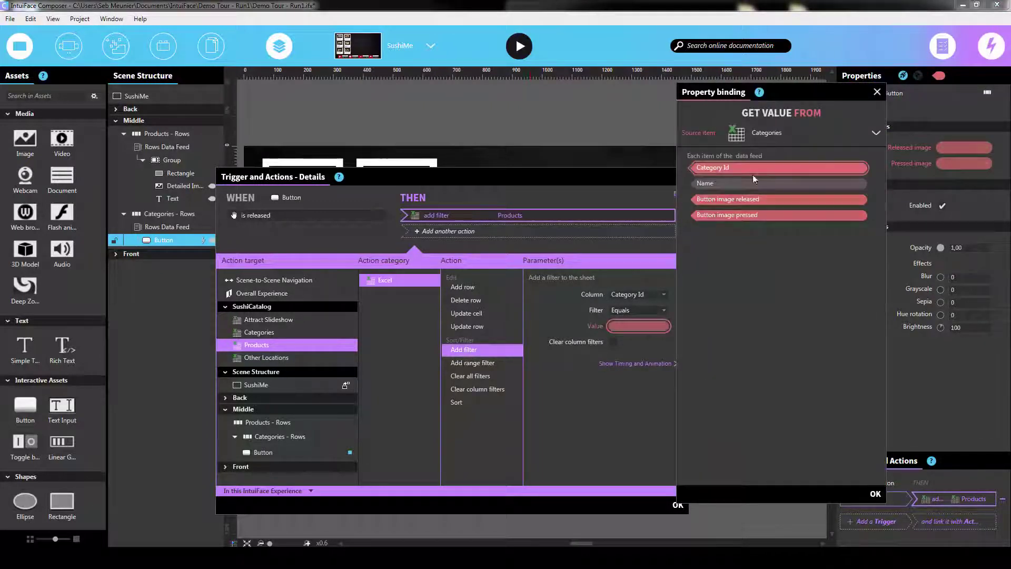
click(875, 493)
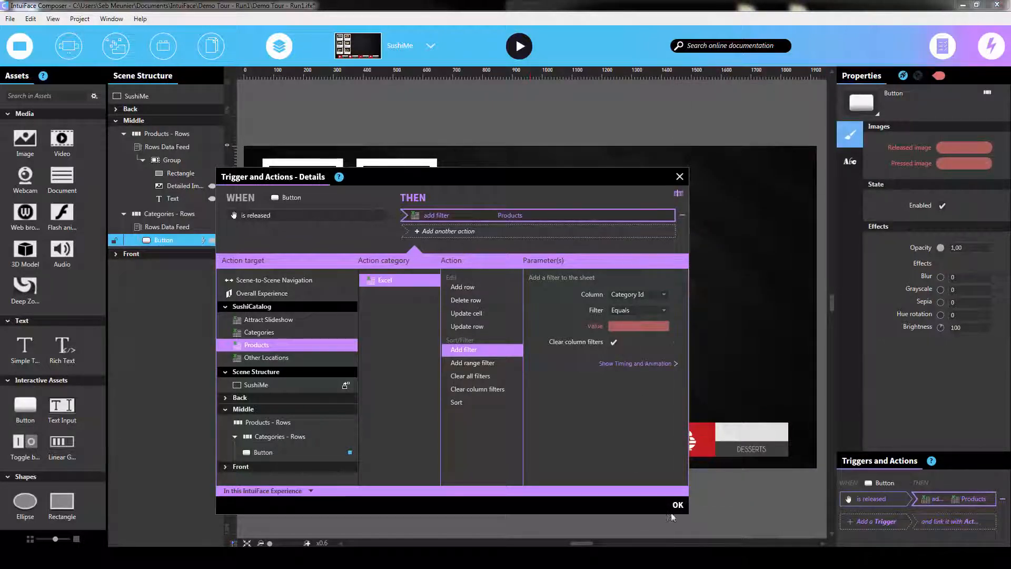
click(678, 505)
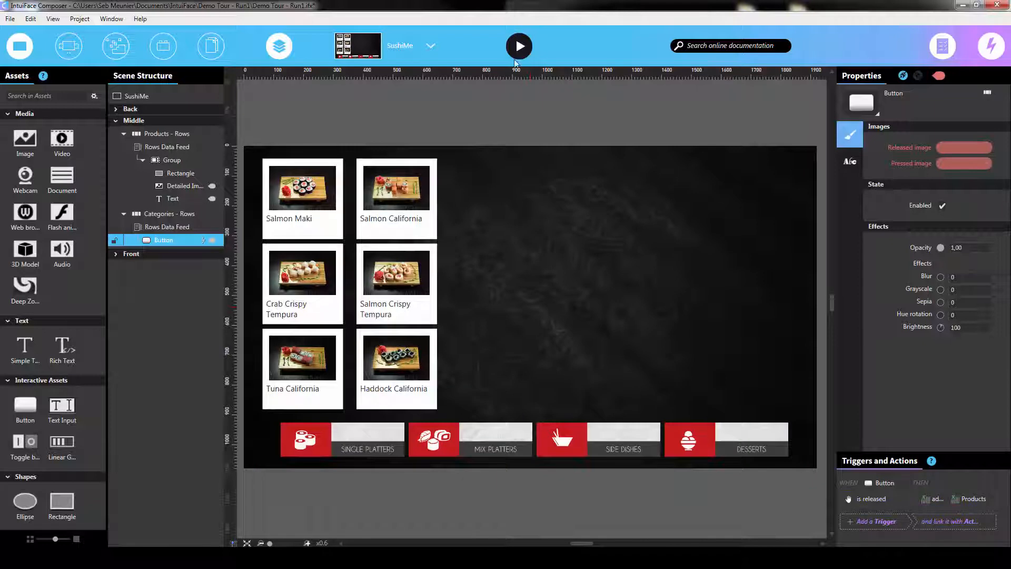
- Preview the experience in IntuiFace Player and filter the menu to Mix Platters, then Side Dishes
click(519, 46)
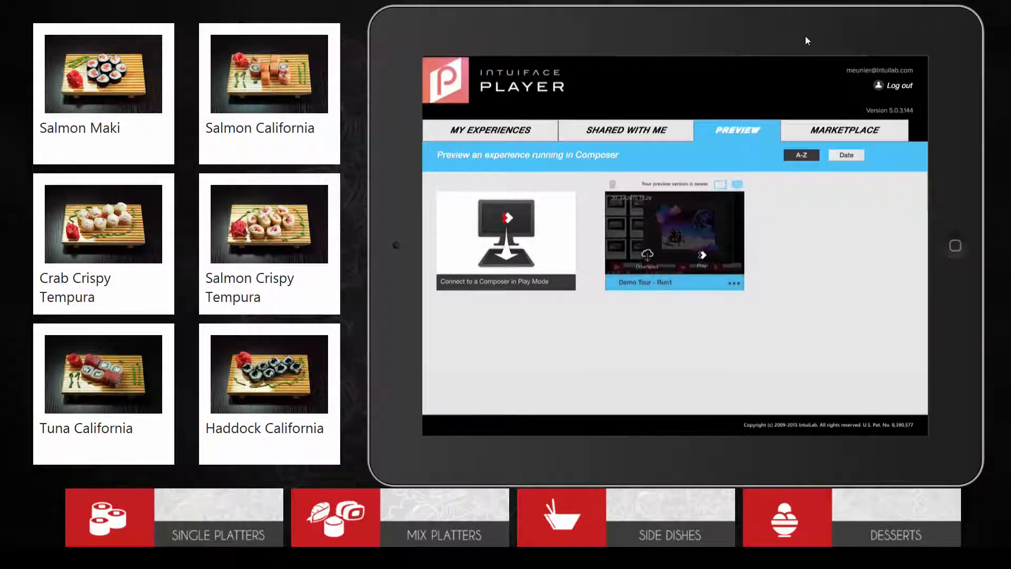
click(701, 254)
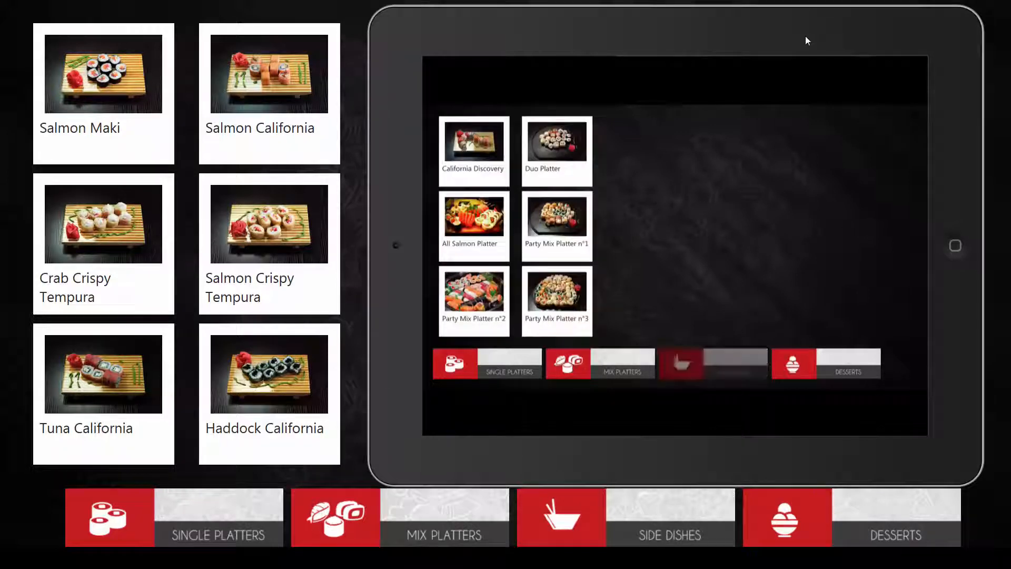
click(680, 363)
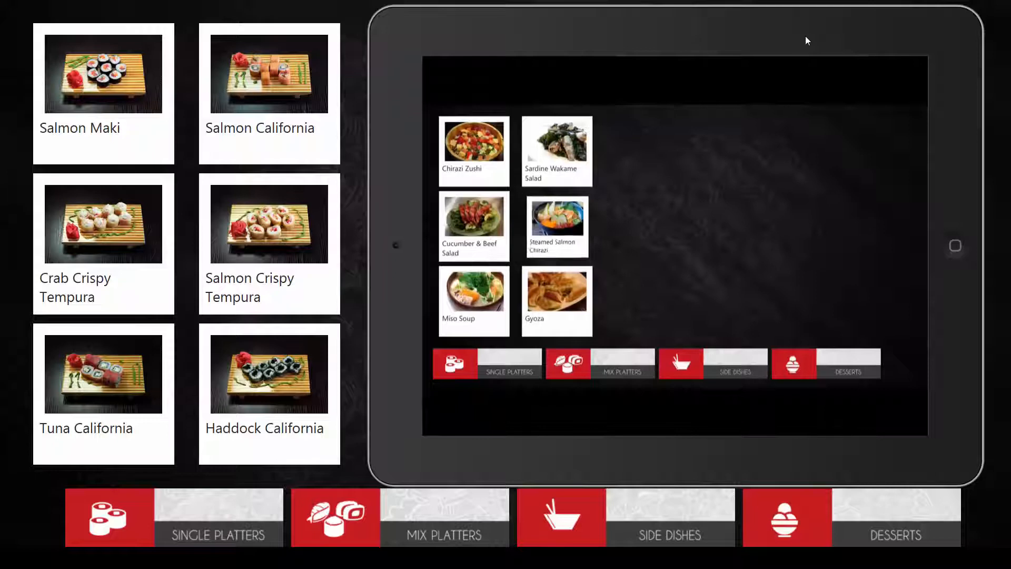
click(556, 217)
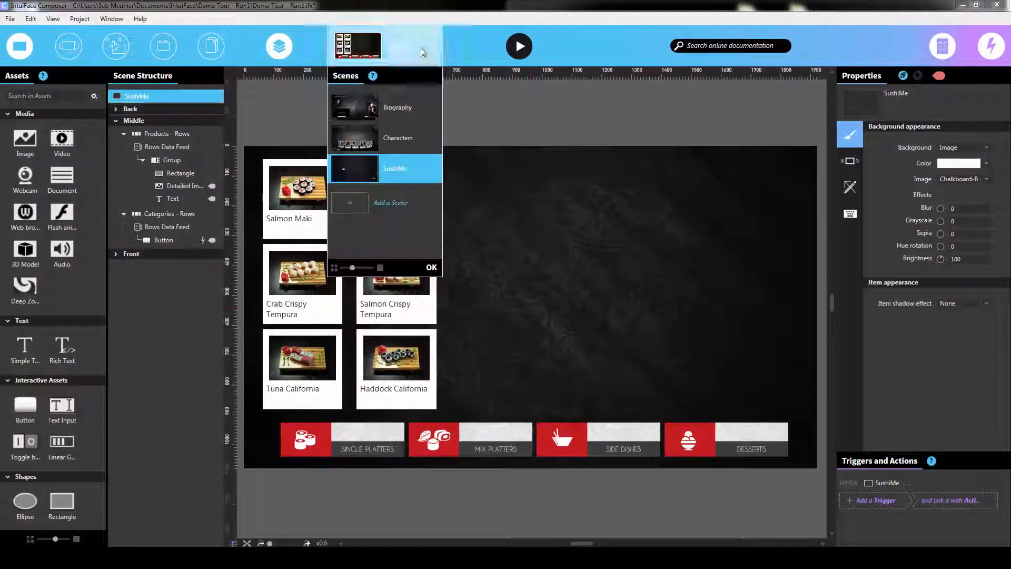
- Add a new scene named 'Sushi restaurants' to the experience
click(349, 202)
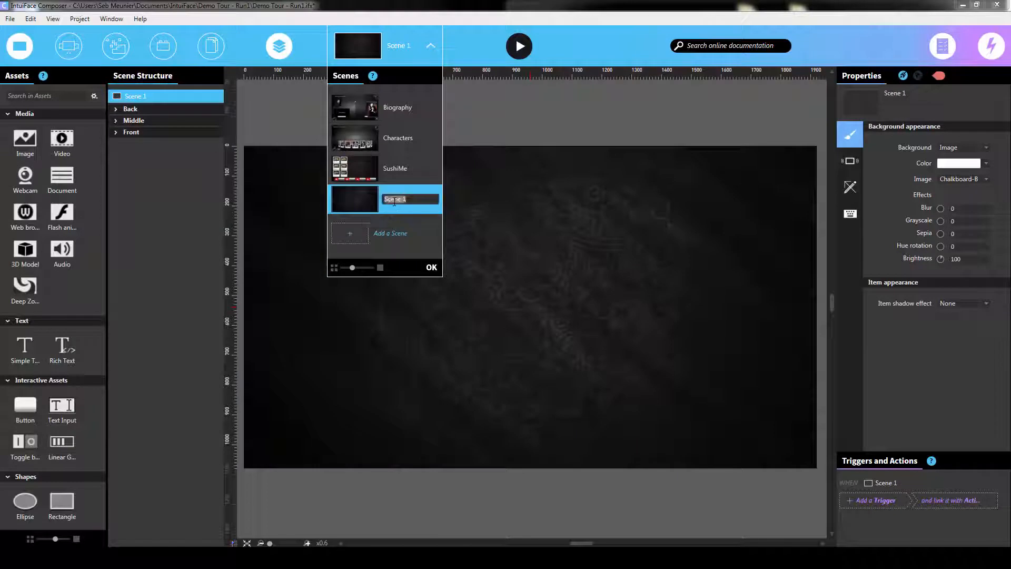
text(Sushi restaurants)
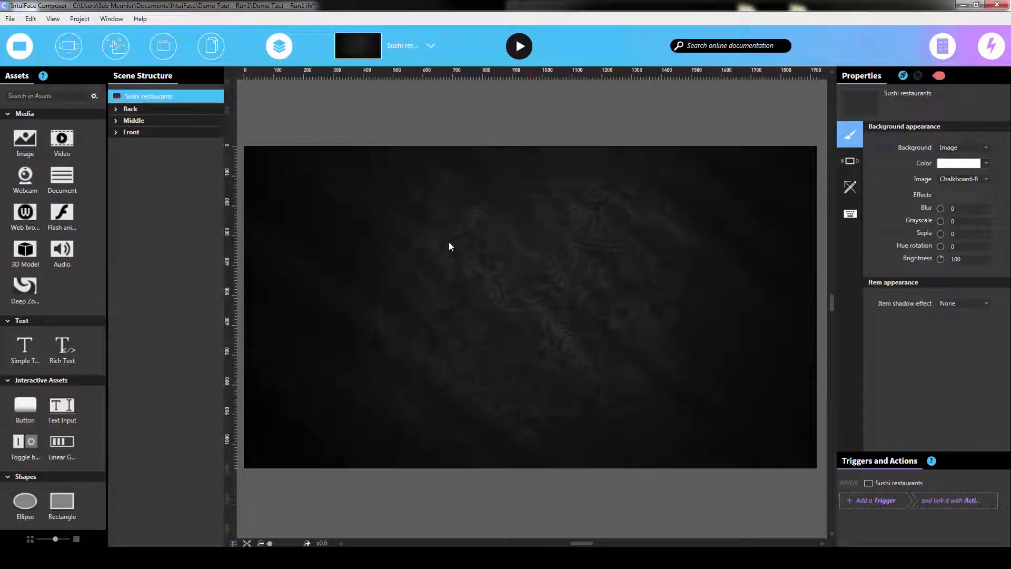
click(162, 45)
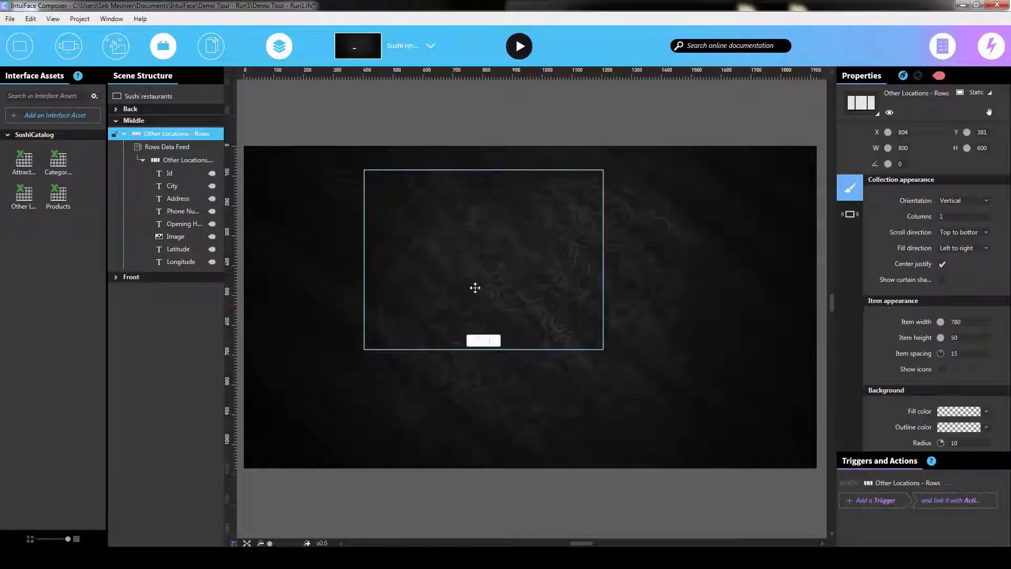
- Add a shorter button and bind its text to the City column of Other Locations so it reads Paris
click(147, 96)
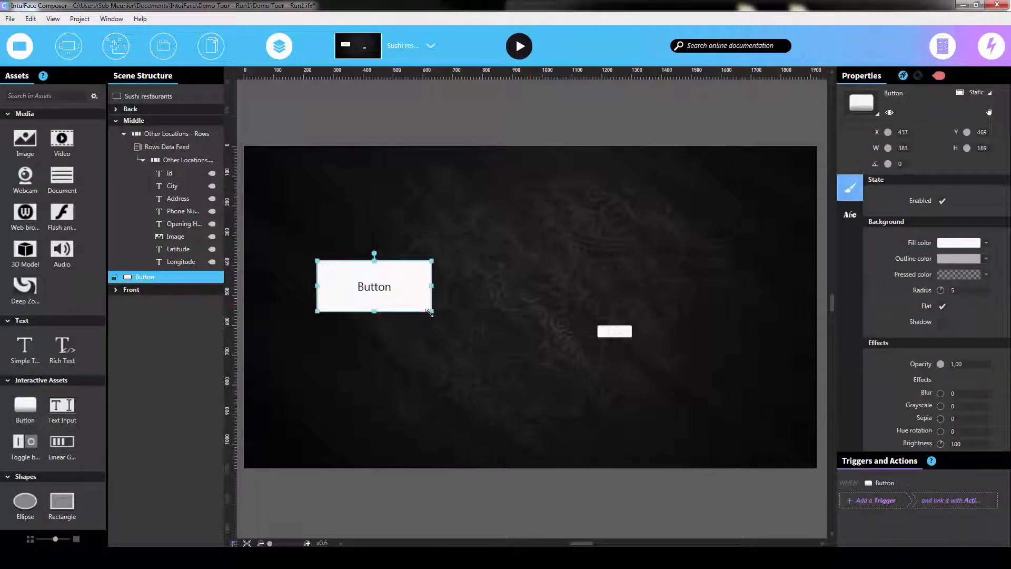
drag(429, 311, 425, 295)
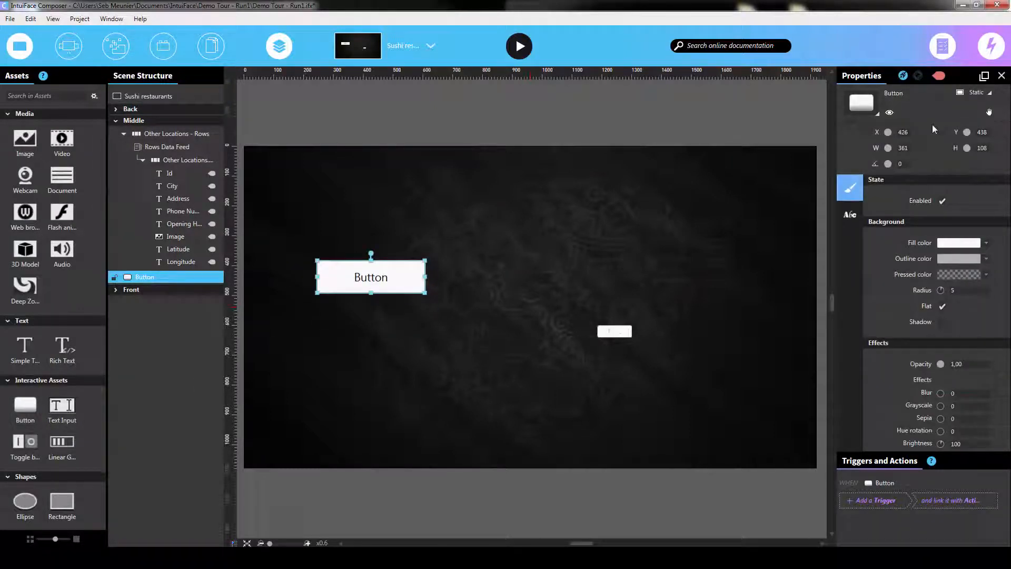
click(998, 200)
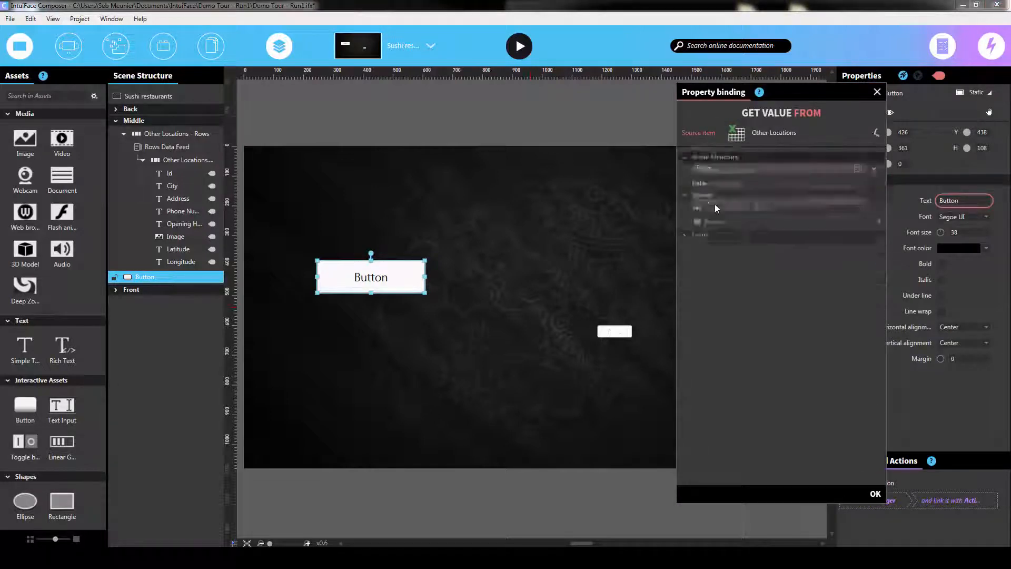
click(874, 133)
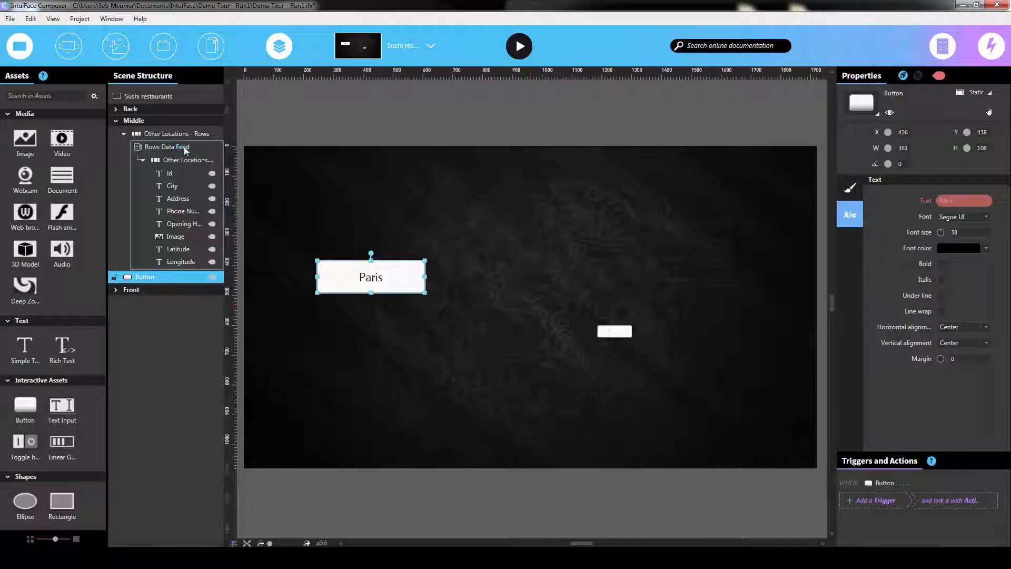
click(166, 134)
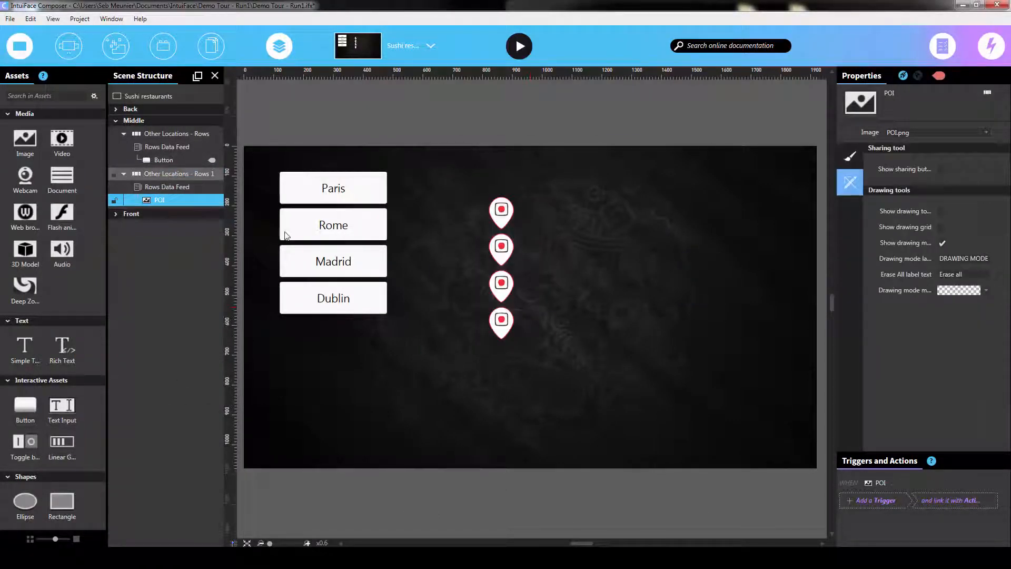
- Change Other Locations - Rows 1 to a Map collection with POI pins bound to the Latitude and Longitude columns
click(179, 172)
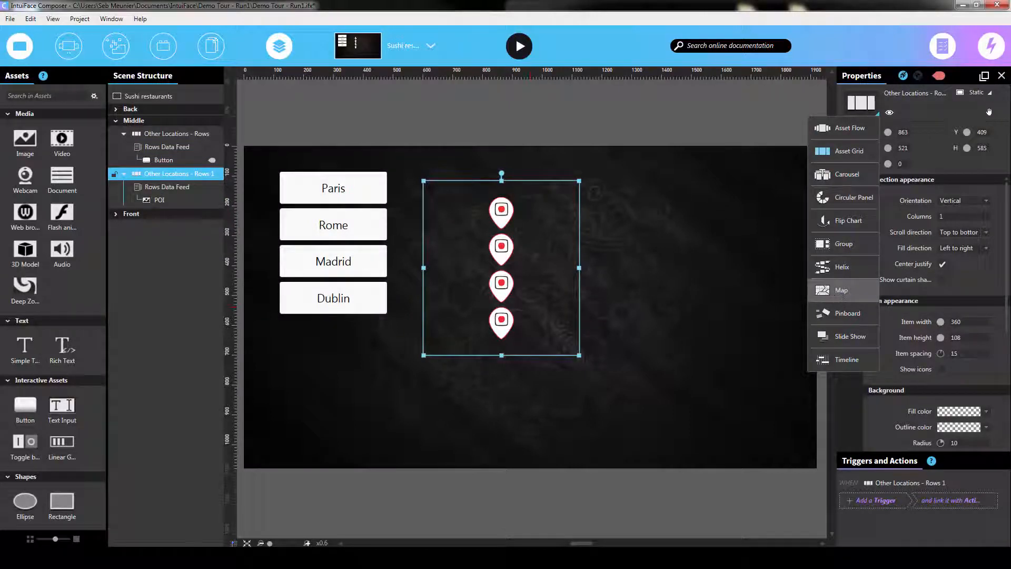
click(840, 290)
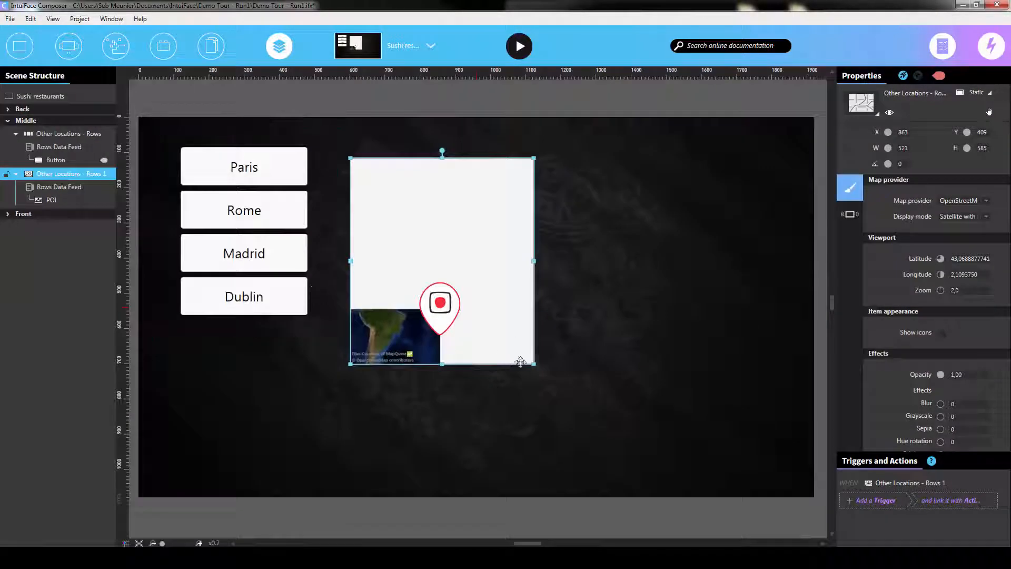
click(963, 215)
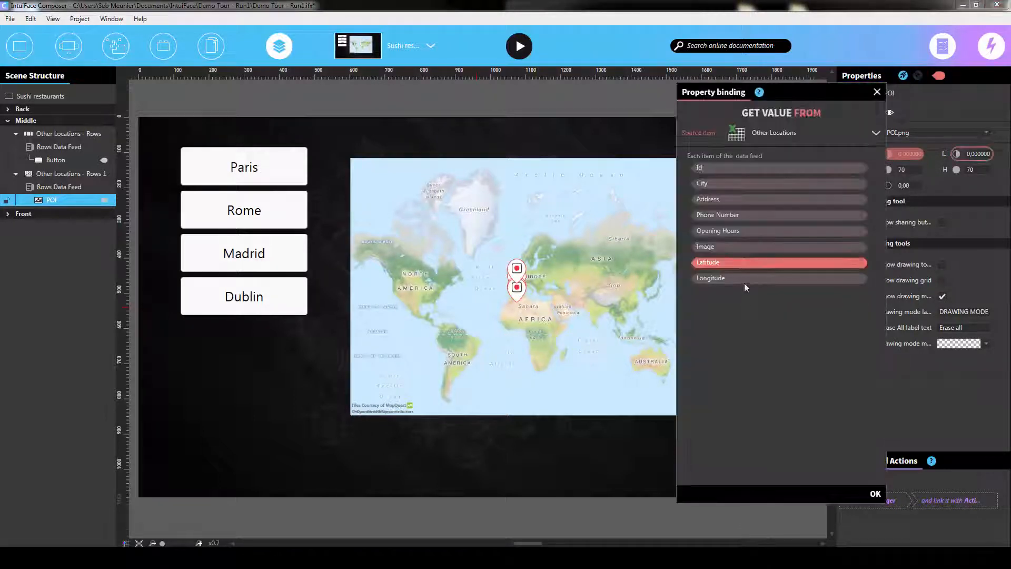
click(875, 493)
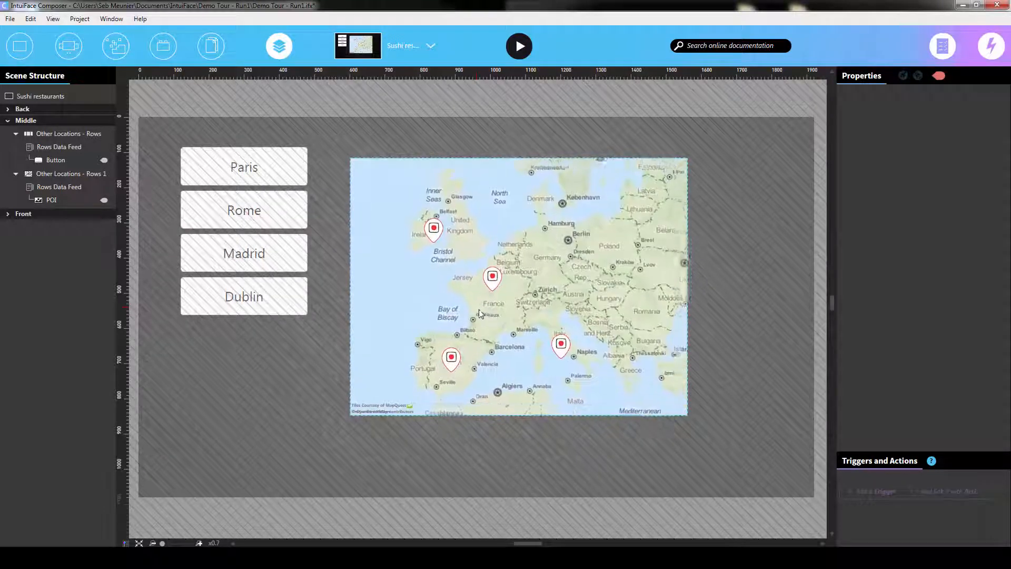
click(69, 173)
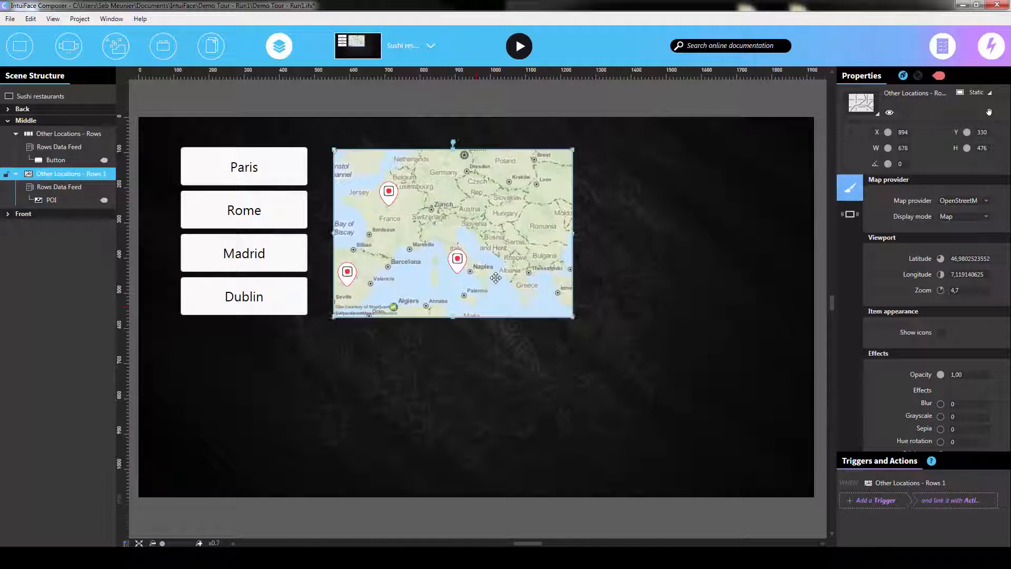
click(40, 96)
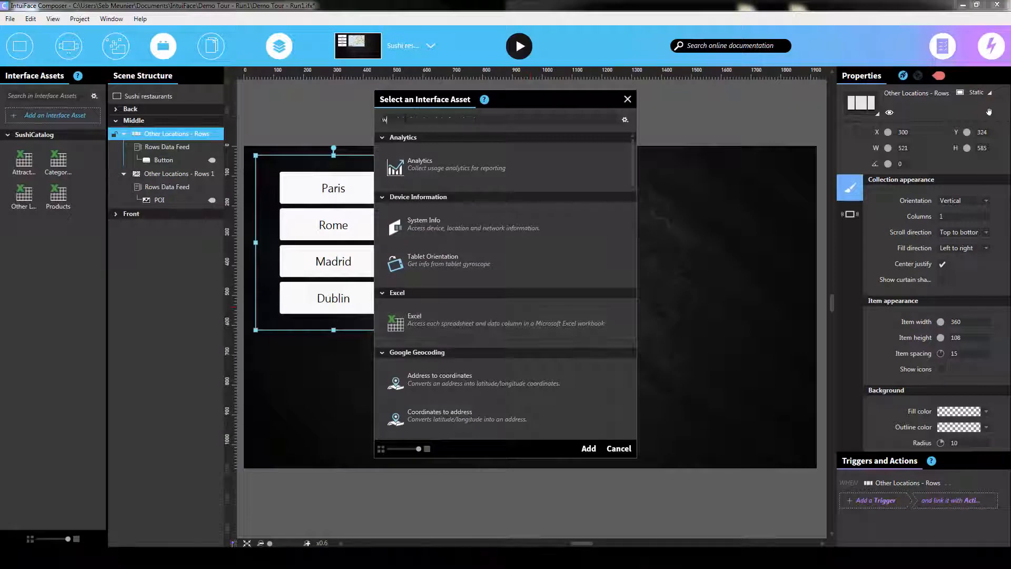
- Add a Local Weather interface asset beside the map with its location set to Paris
text(eath)
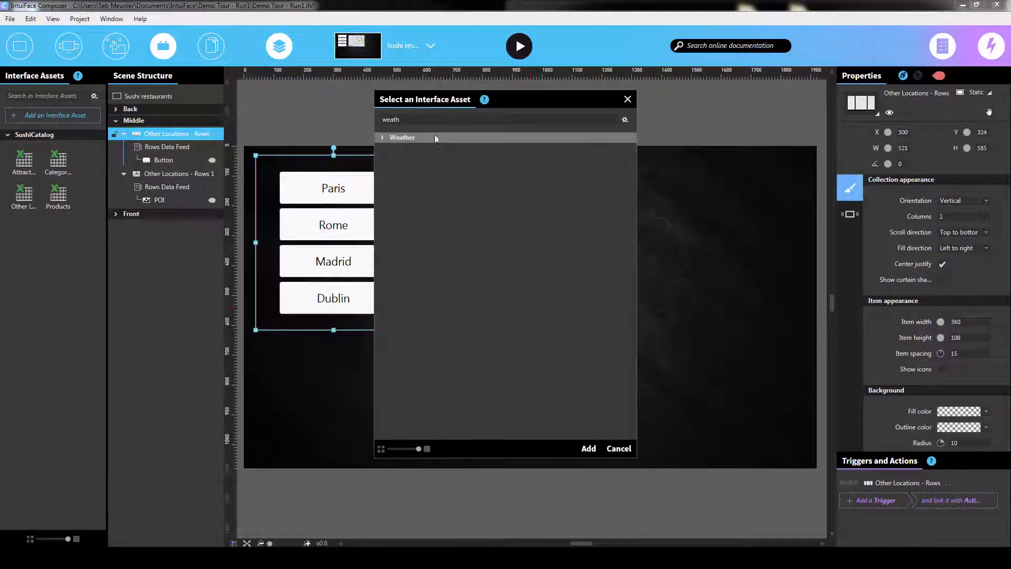
click(587, 449)
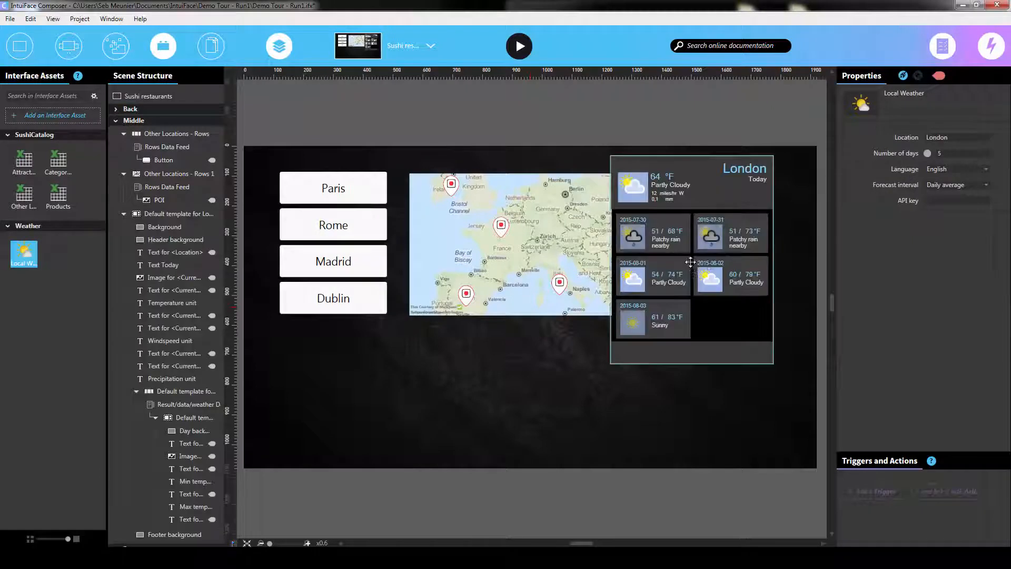
click(179, 214)
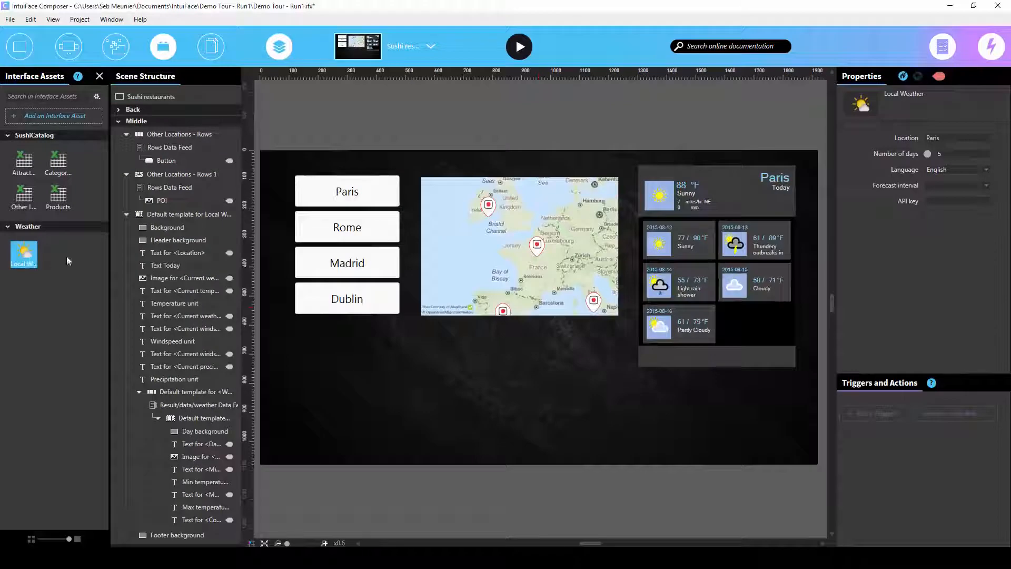
- Add the Analytics interface asset to the experience
click(55, 116)
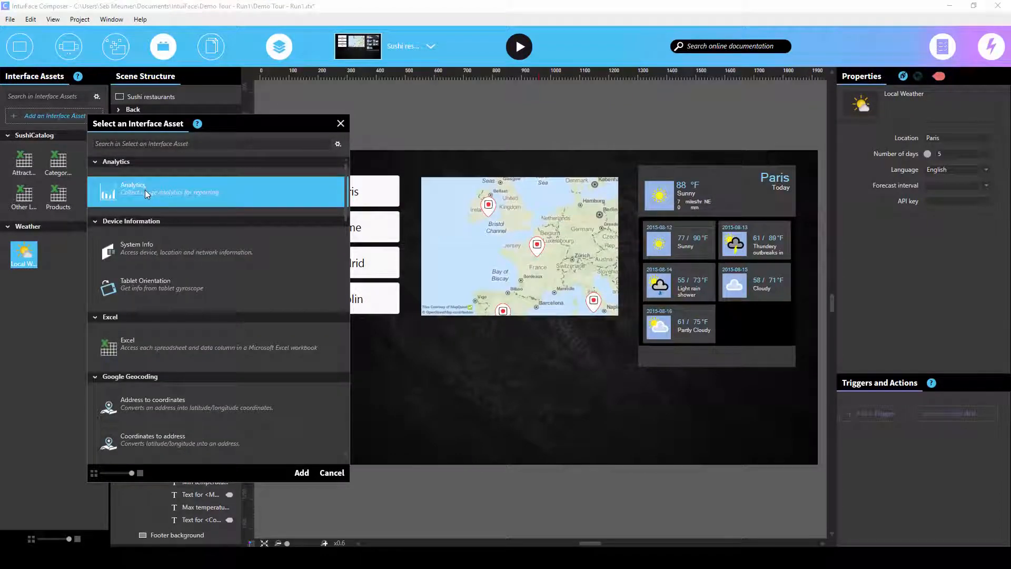
click(301, 471)
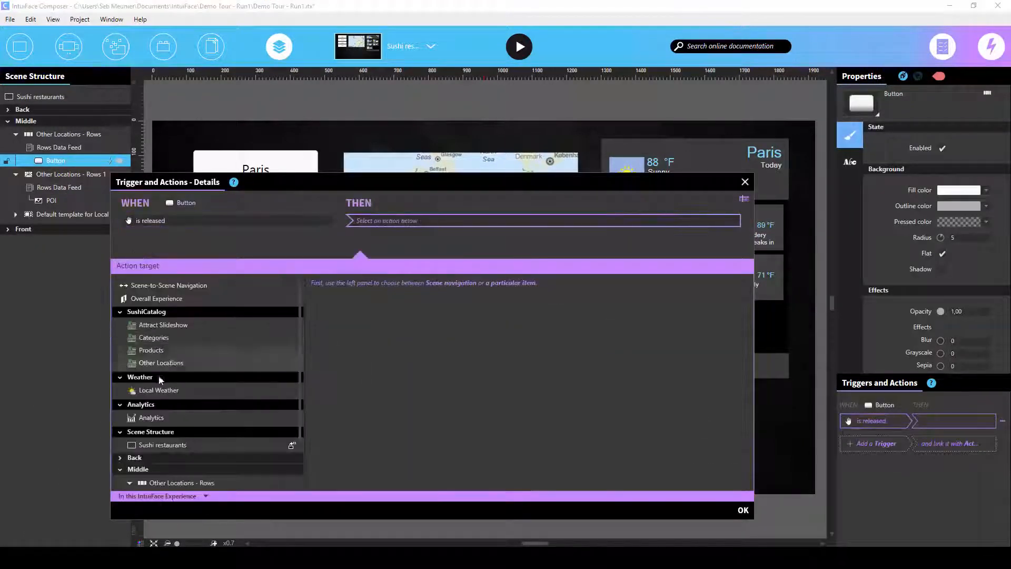
- On button release, set the Local Weather location bound to the City column
click(158, 390)
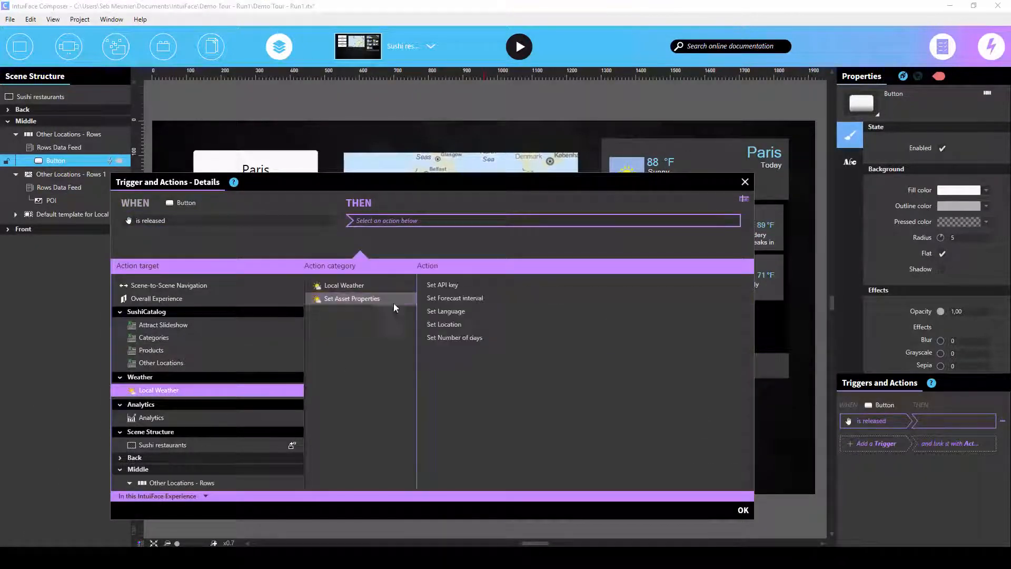
click(444, 324)
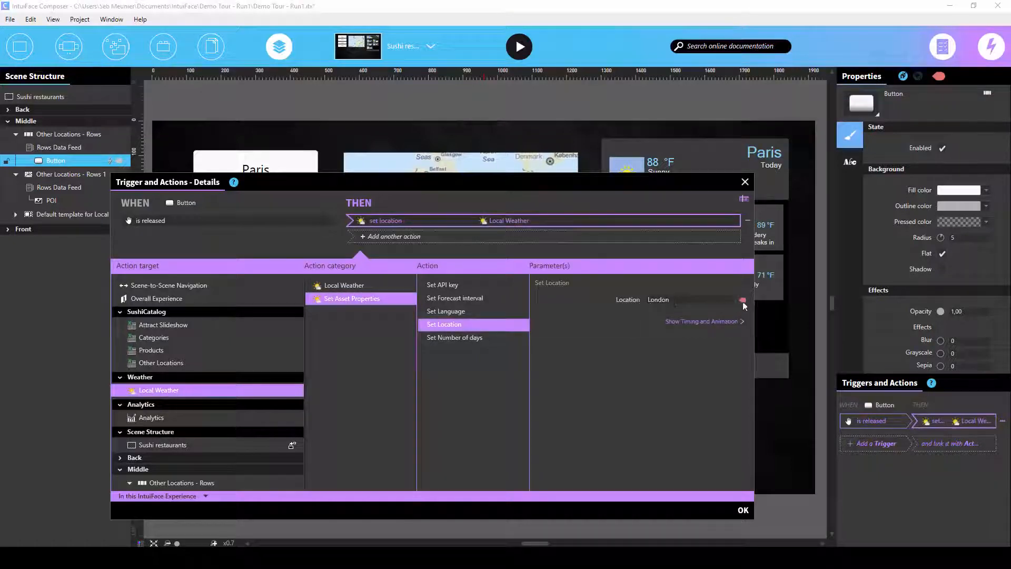
click(741, 300)
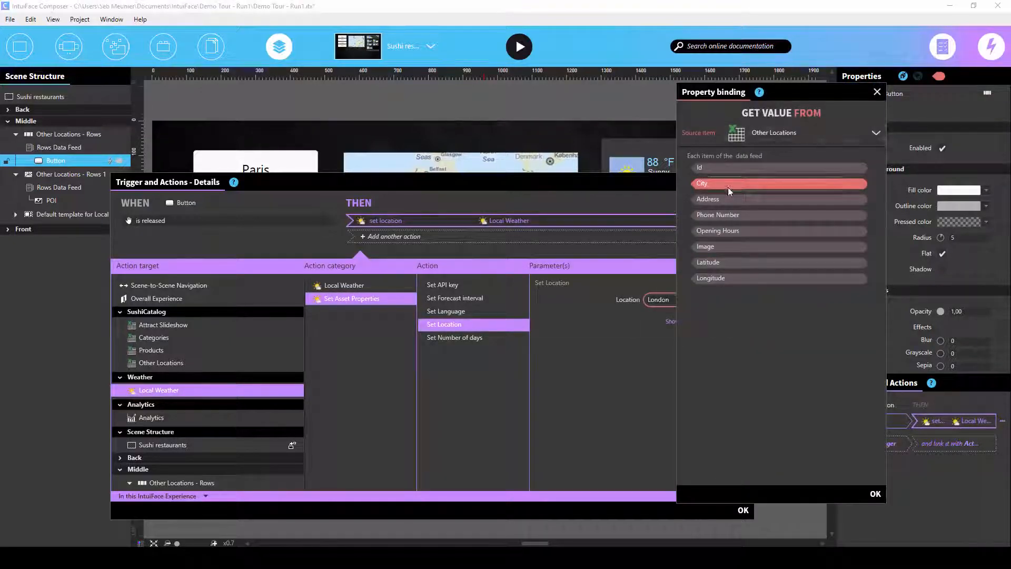
click(873, 494)
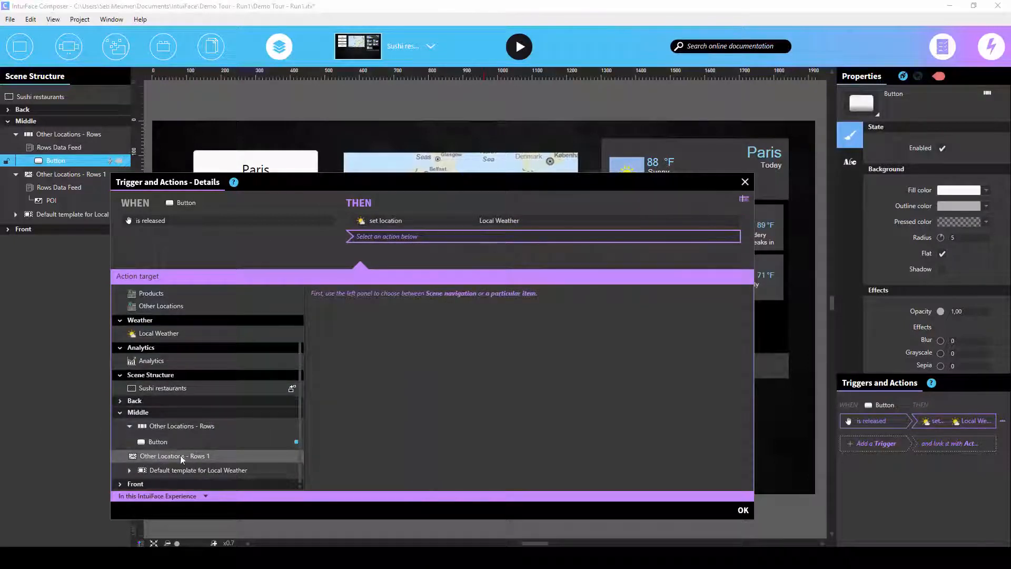
- Add a Set viewport action on the map bound to the location's Latitude and Longitude
click(175, 455)
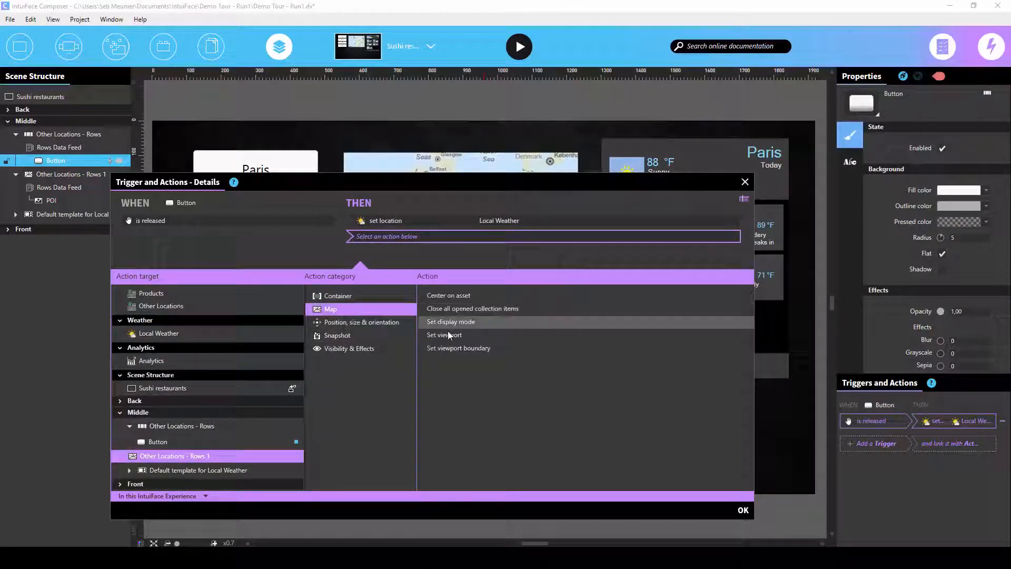
click(443, 335)
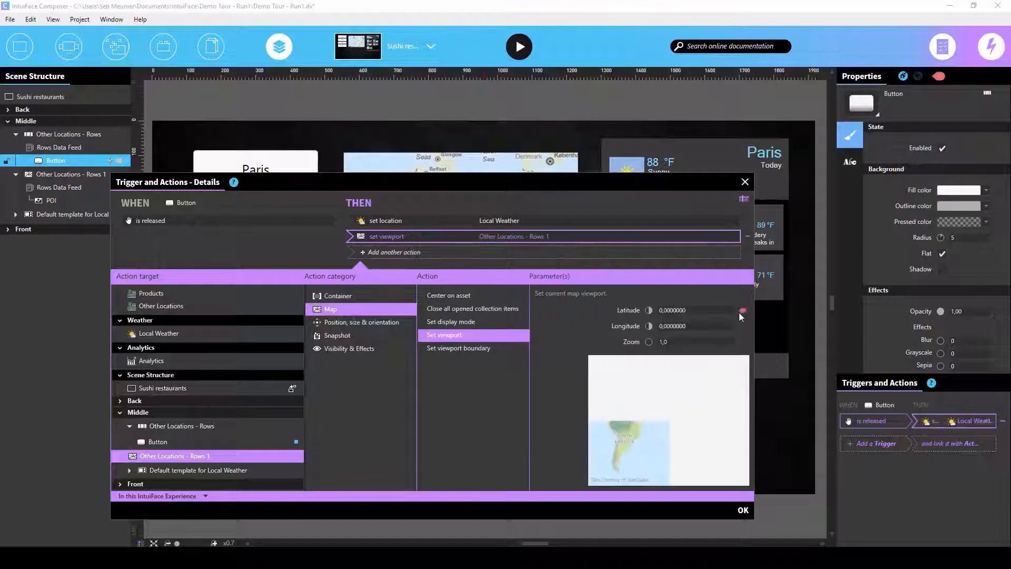
click(742, 310)
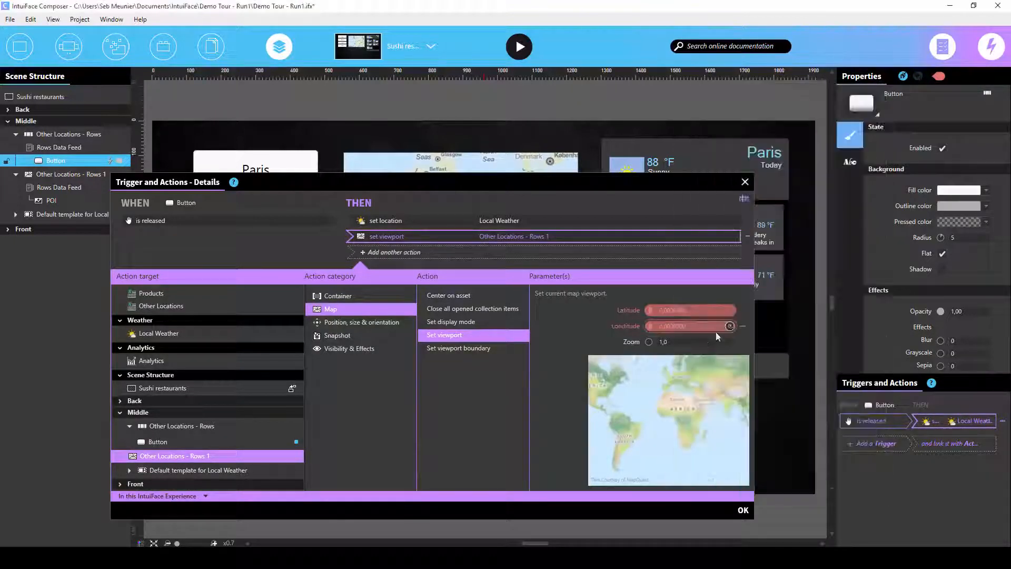
- Add an Analytics Report interaction action with the key 'City button clicked'
click(393, 253)
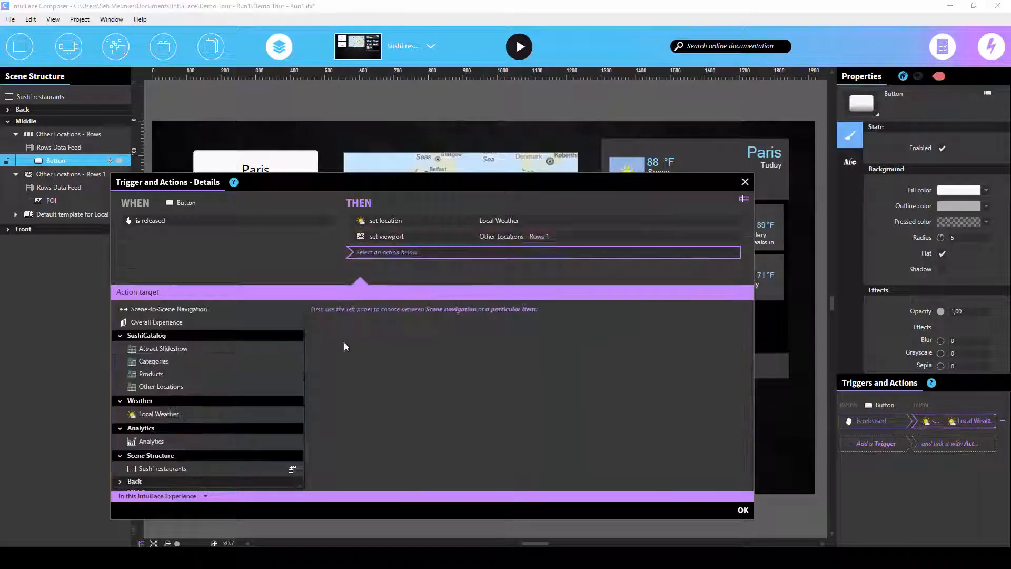
click(152, 441)
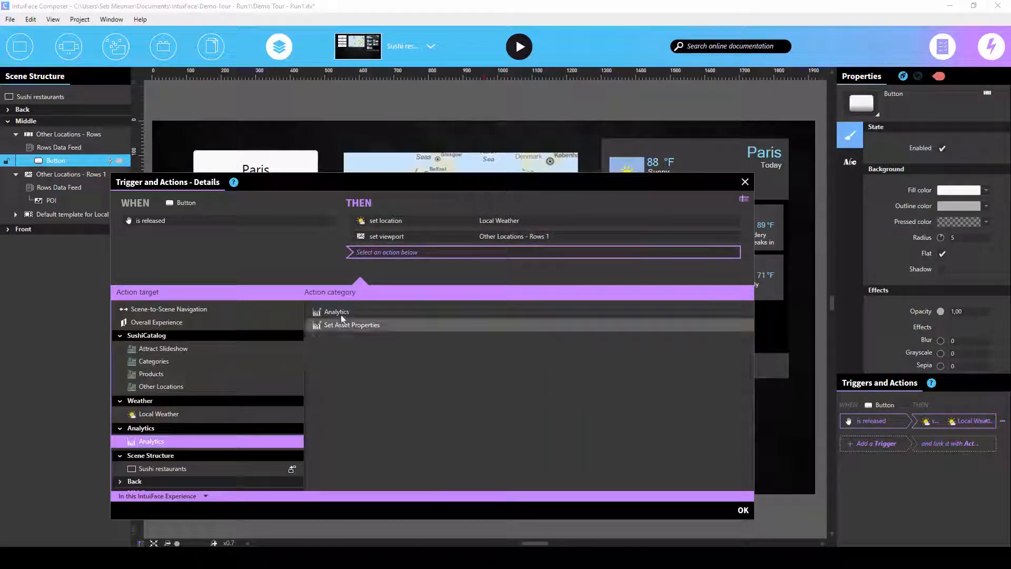
click(337, 311)
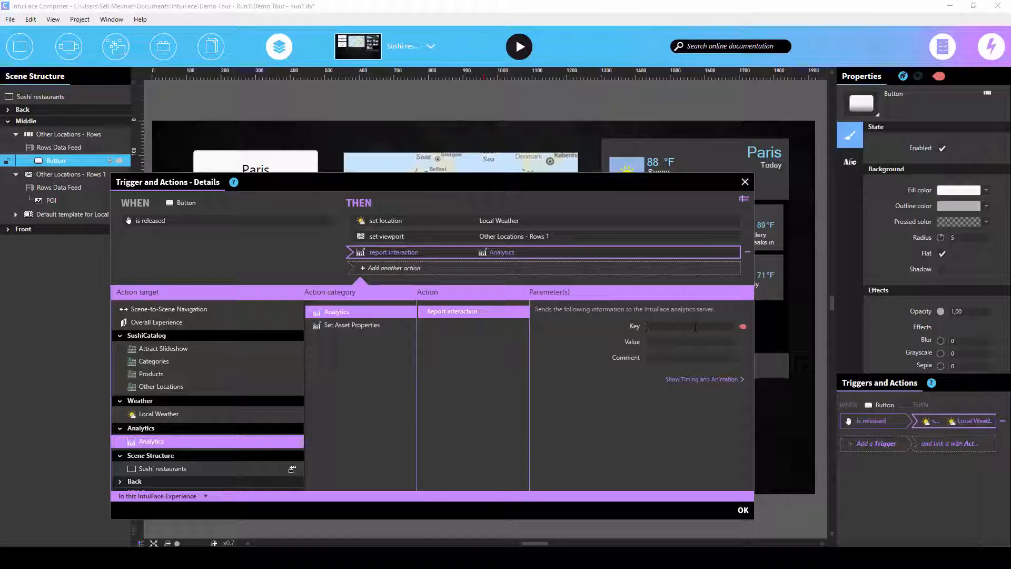
text(City button clicked)
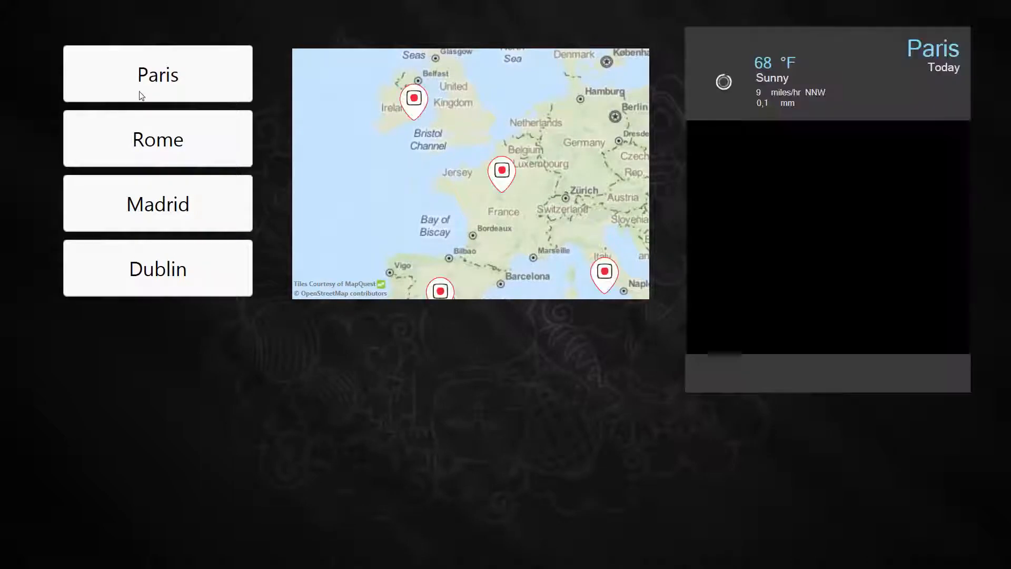
- Play the scene and choose Rome so the weather panel and map switch to Rome
click(158, 139)
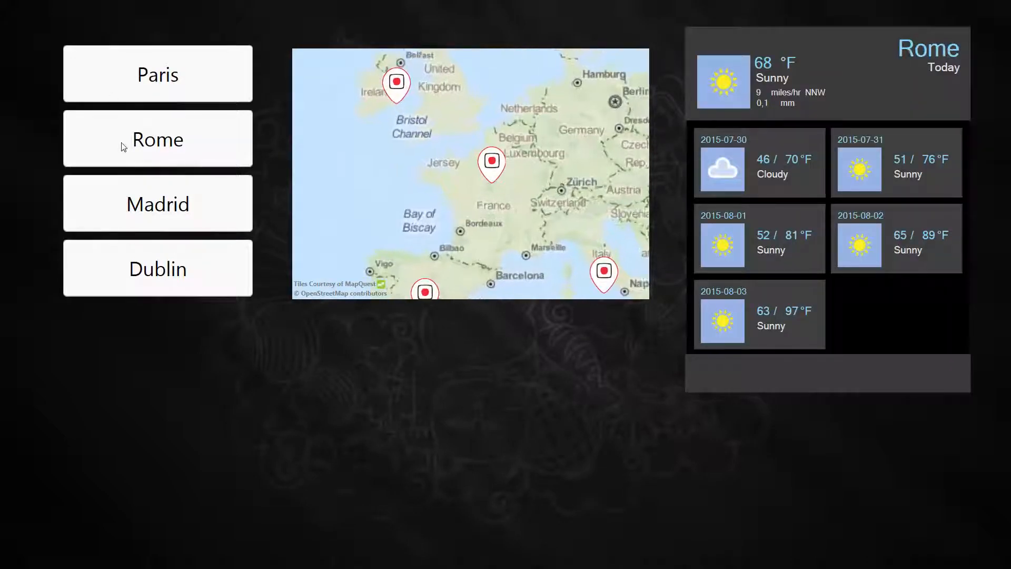
click(158, 139)
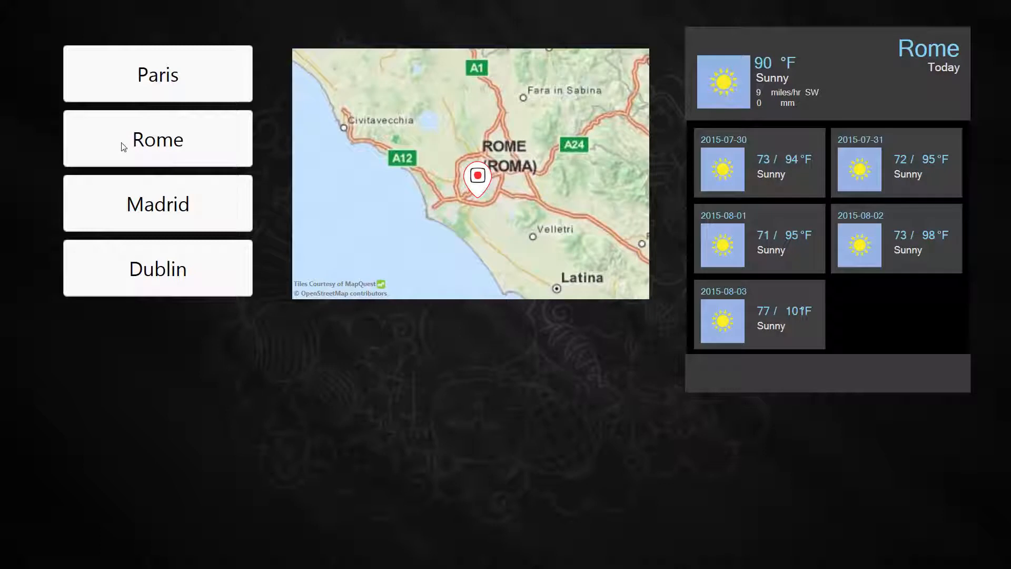
click(158, 204)
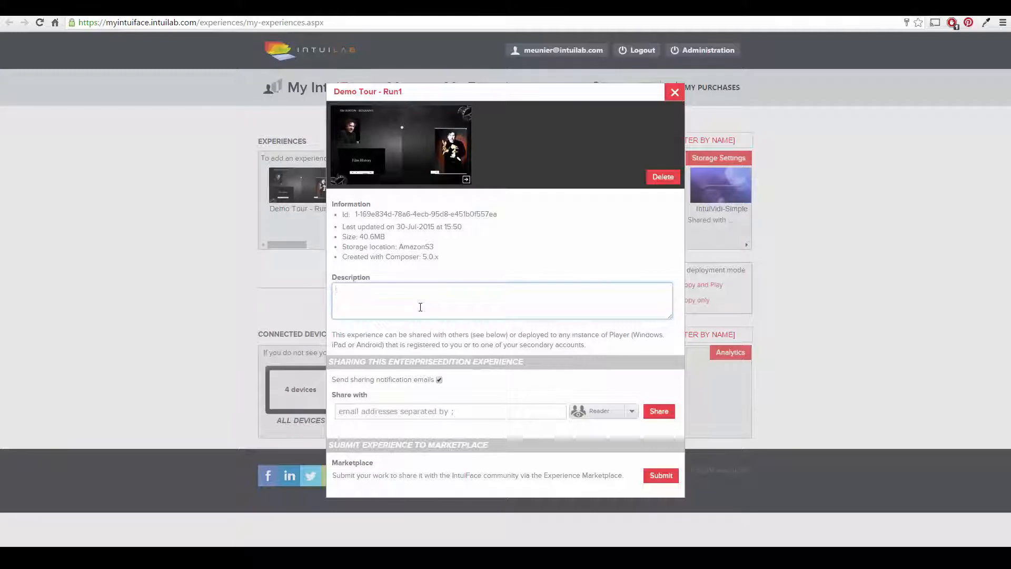
- Describe Demo Tour - Run1 as "Please review this project" and start entering the colleague's share address
text(Please review this project)
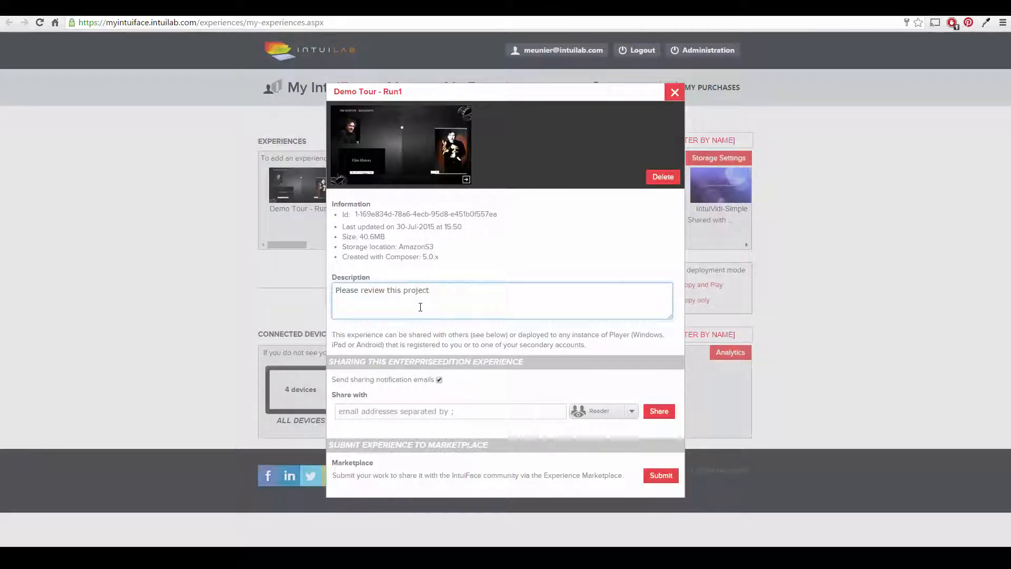
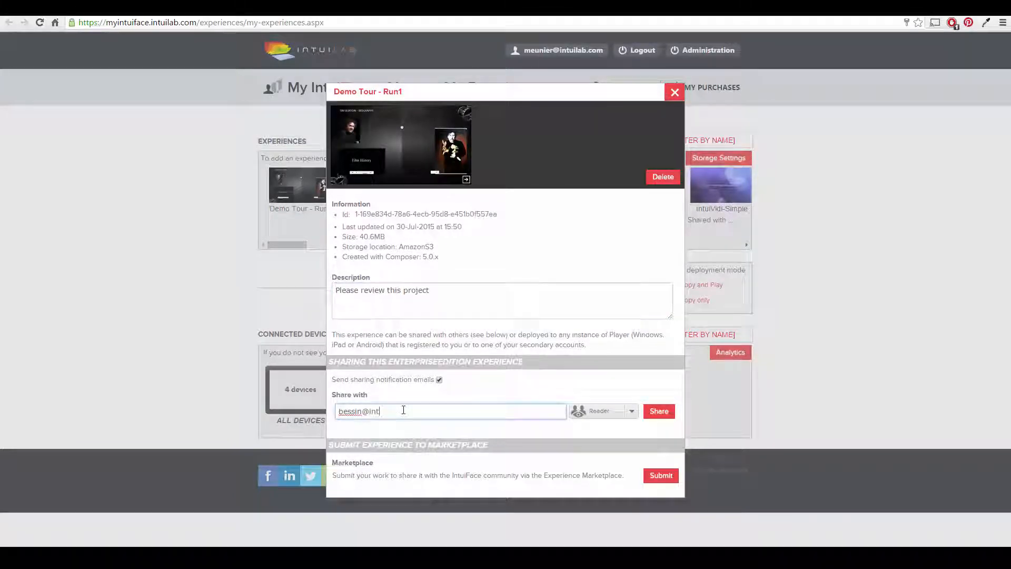